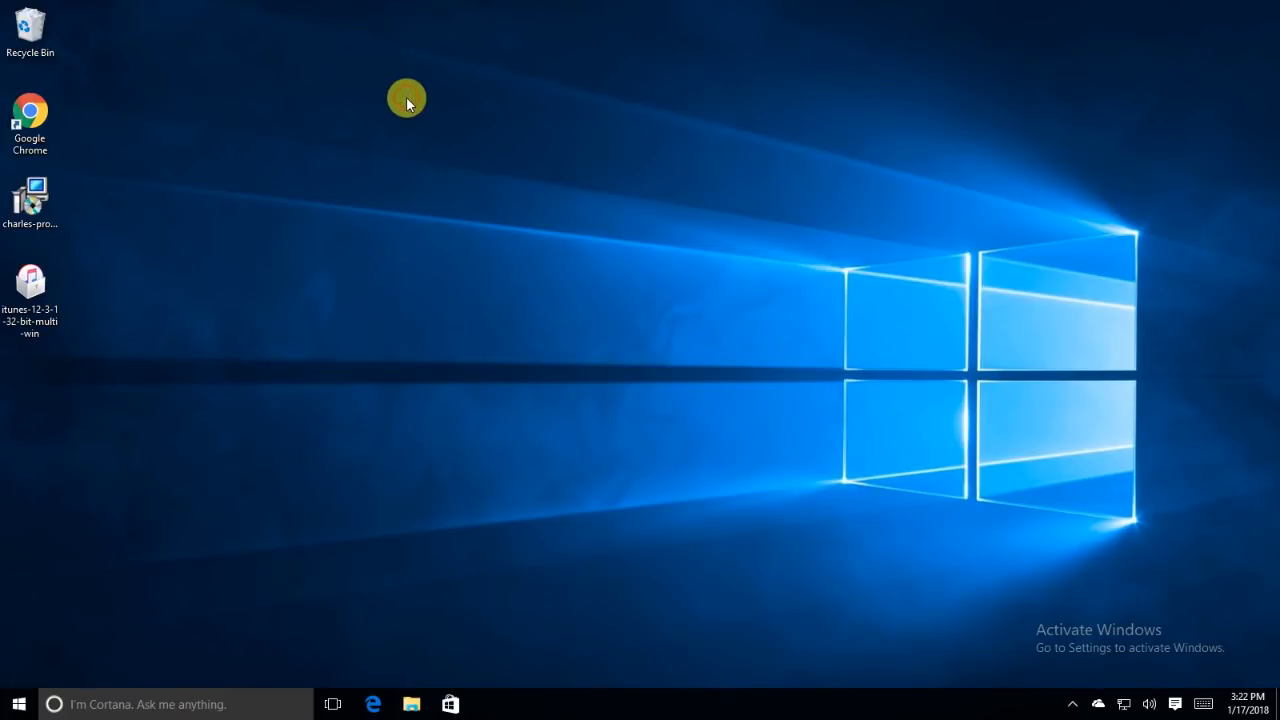
- Run the iTunes 12.3.1.23 installer with default options through to Finish
click(30, 290)
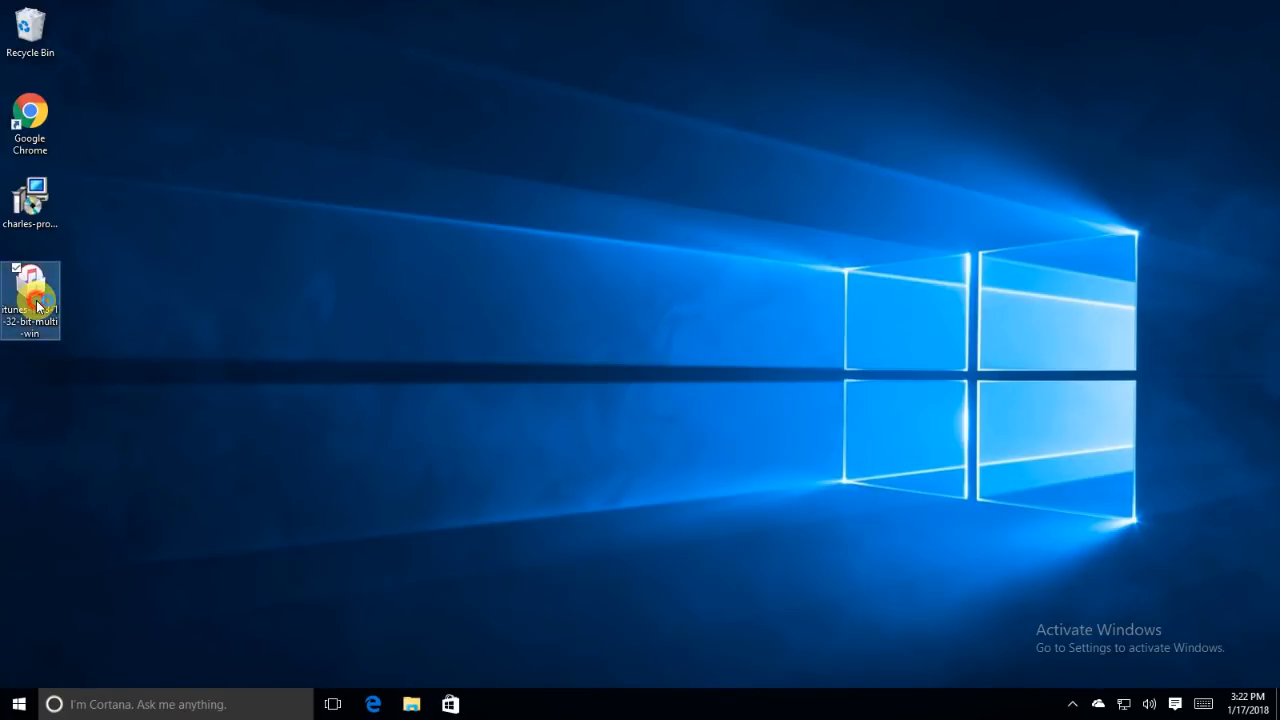
double_click(30, 300)
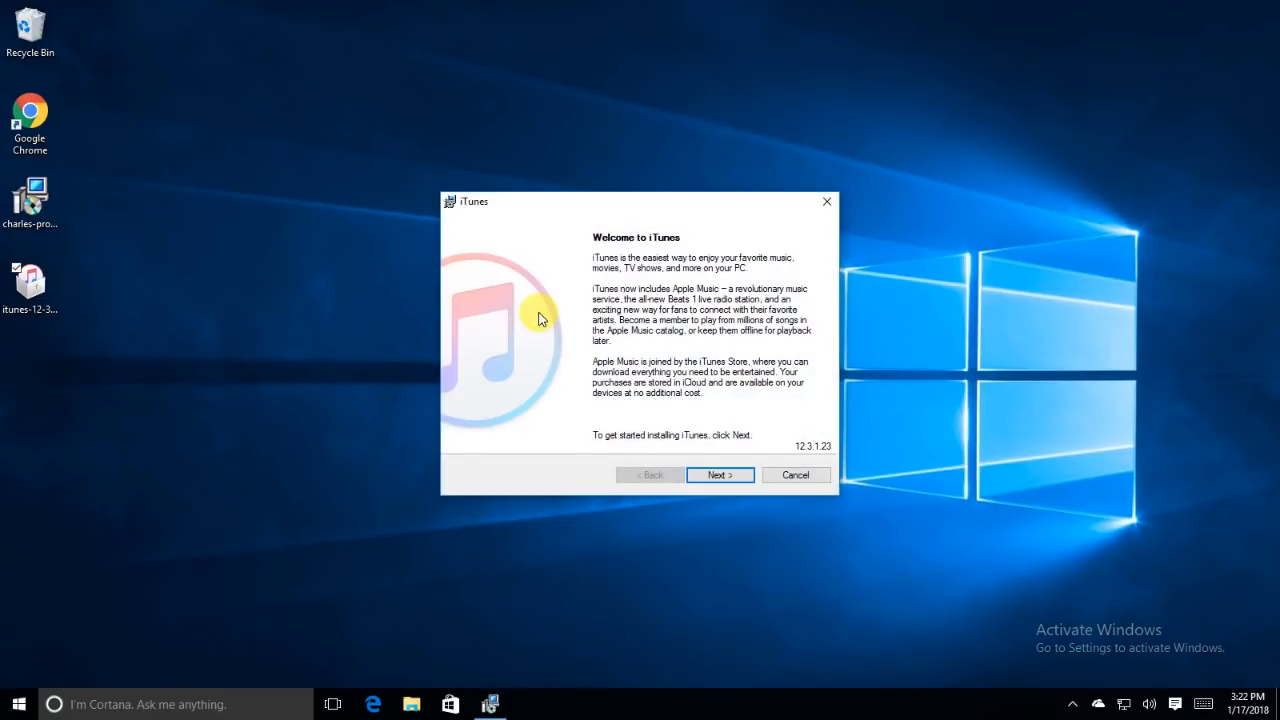
click(719, 474)
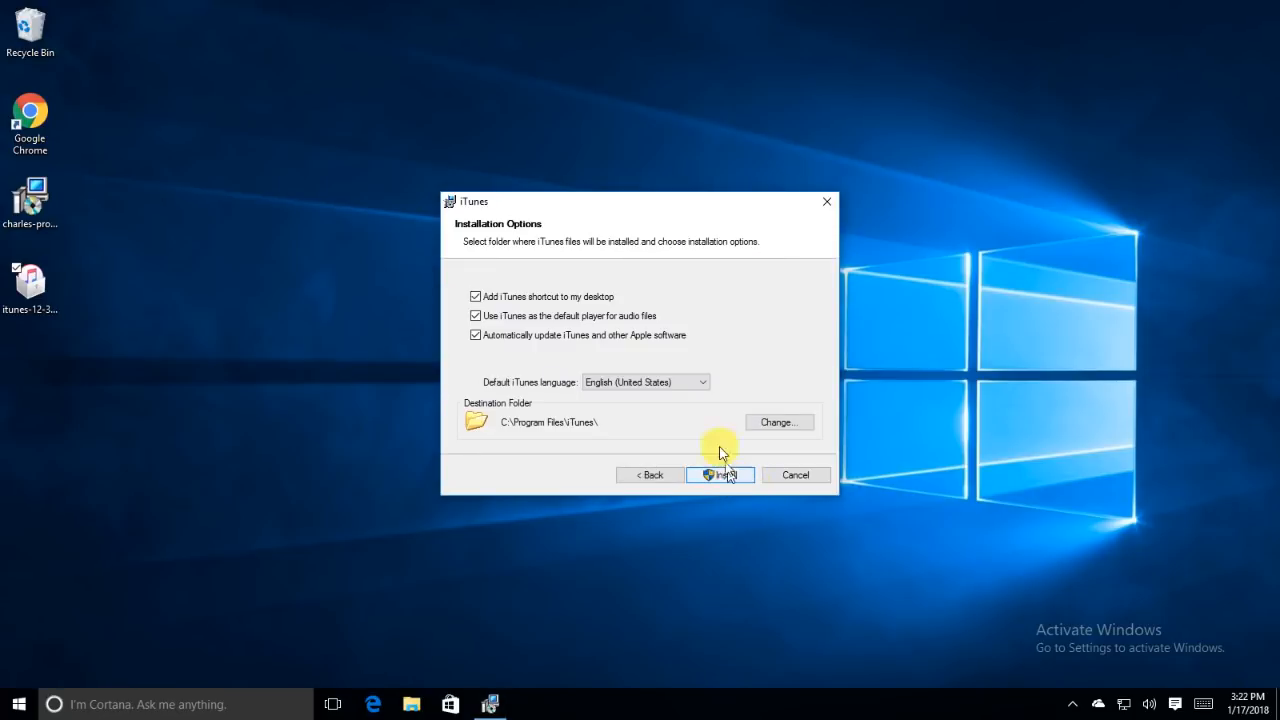
click(719, 474)
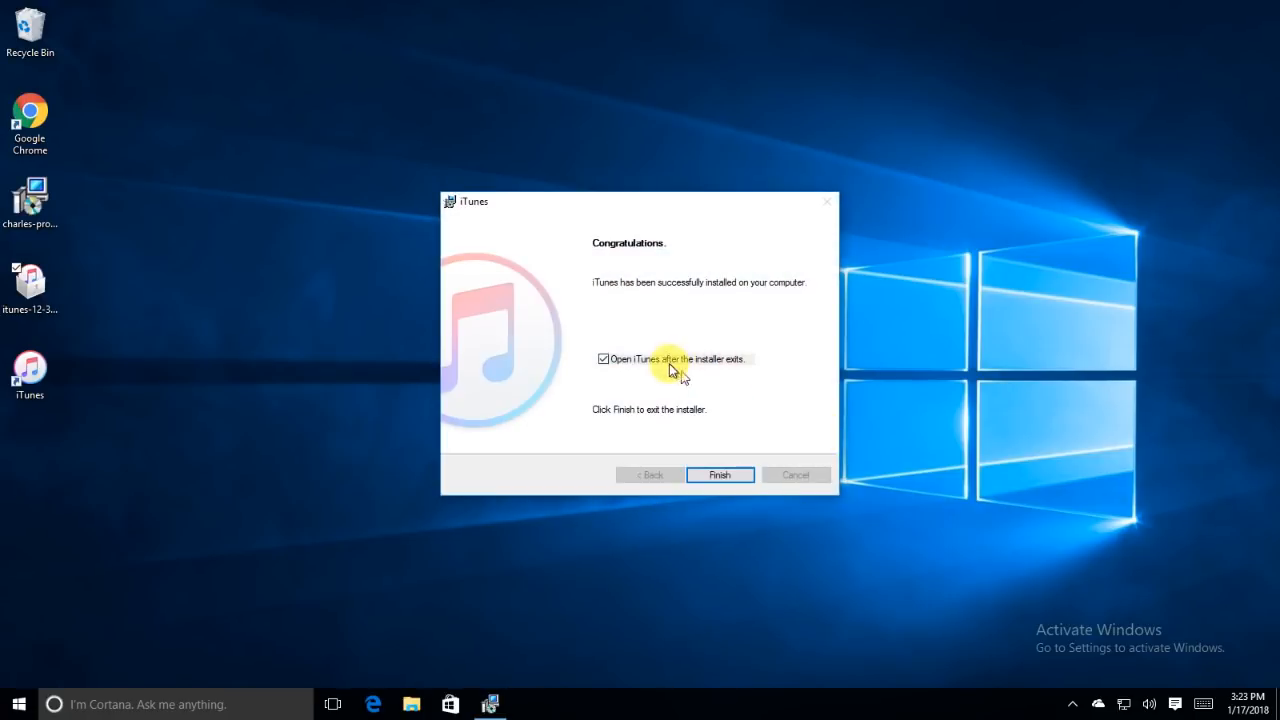
click(719, 474)
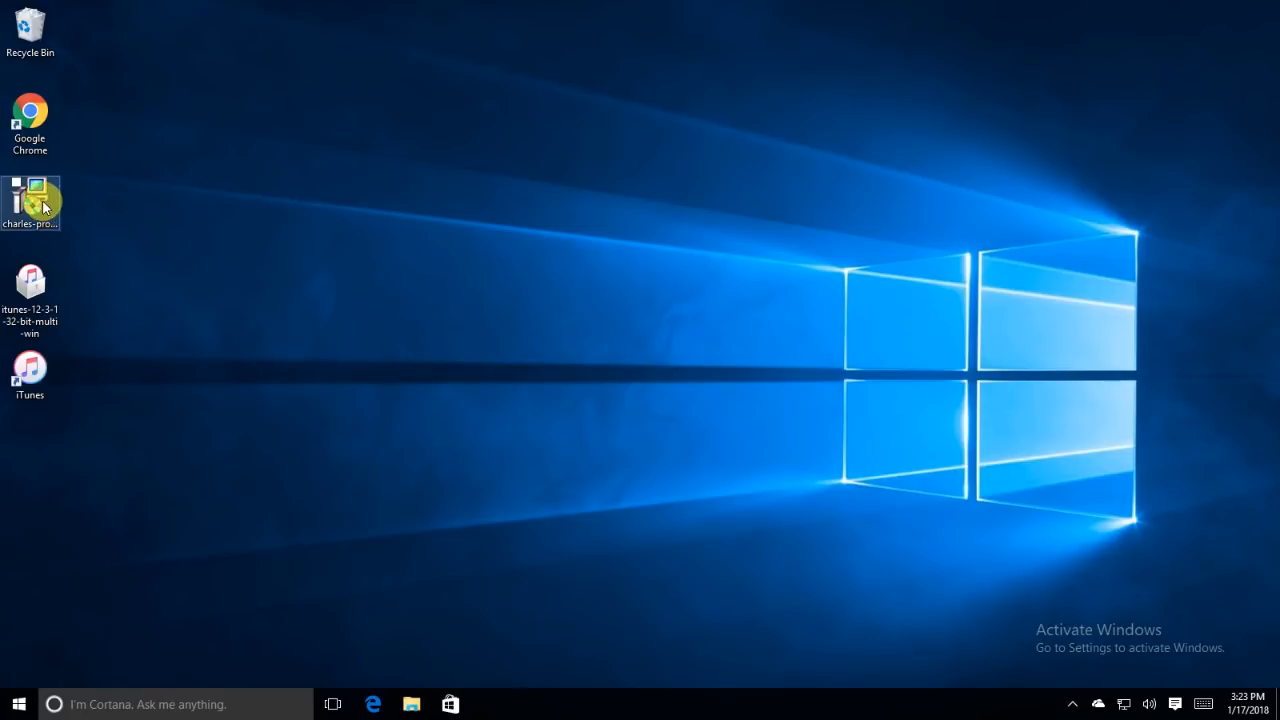
- Run the Charles 4.2.1 setup wizard, accepting the license terms, through to completion
double_click(30, 203)
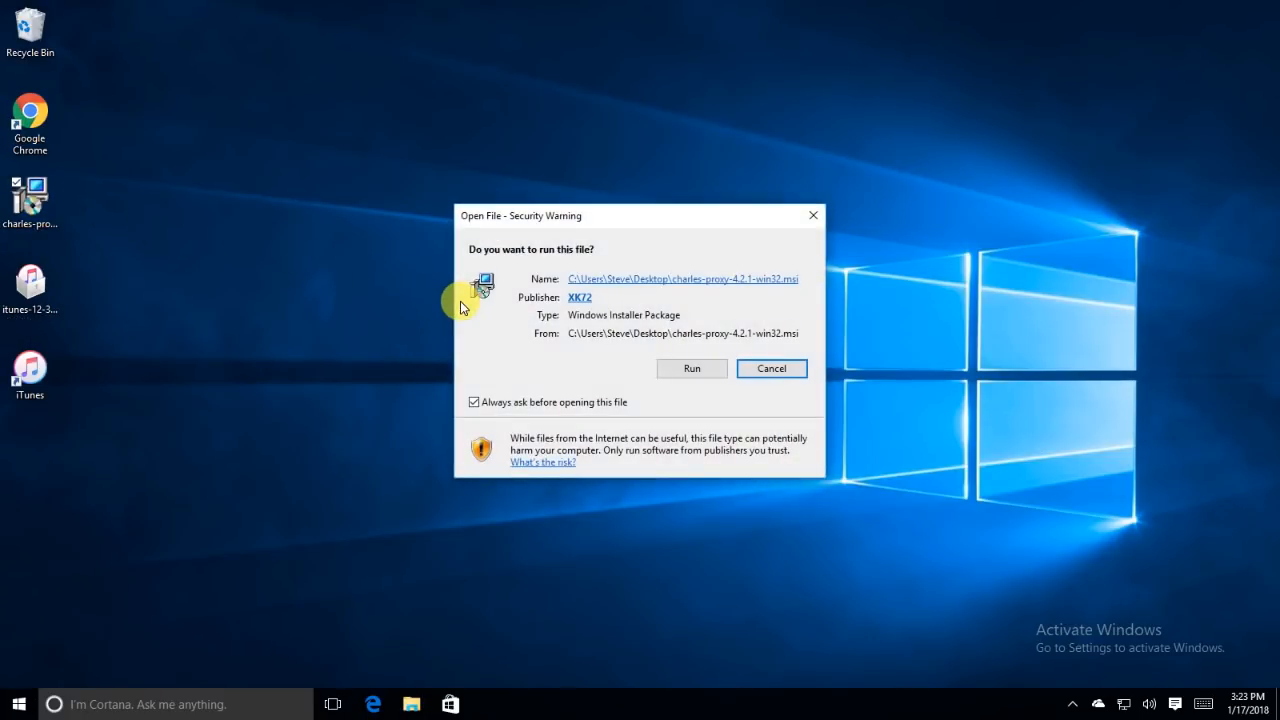
click(691, 368)
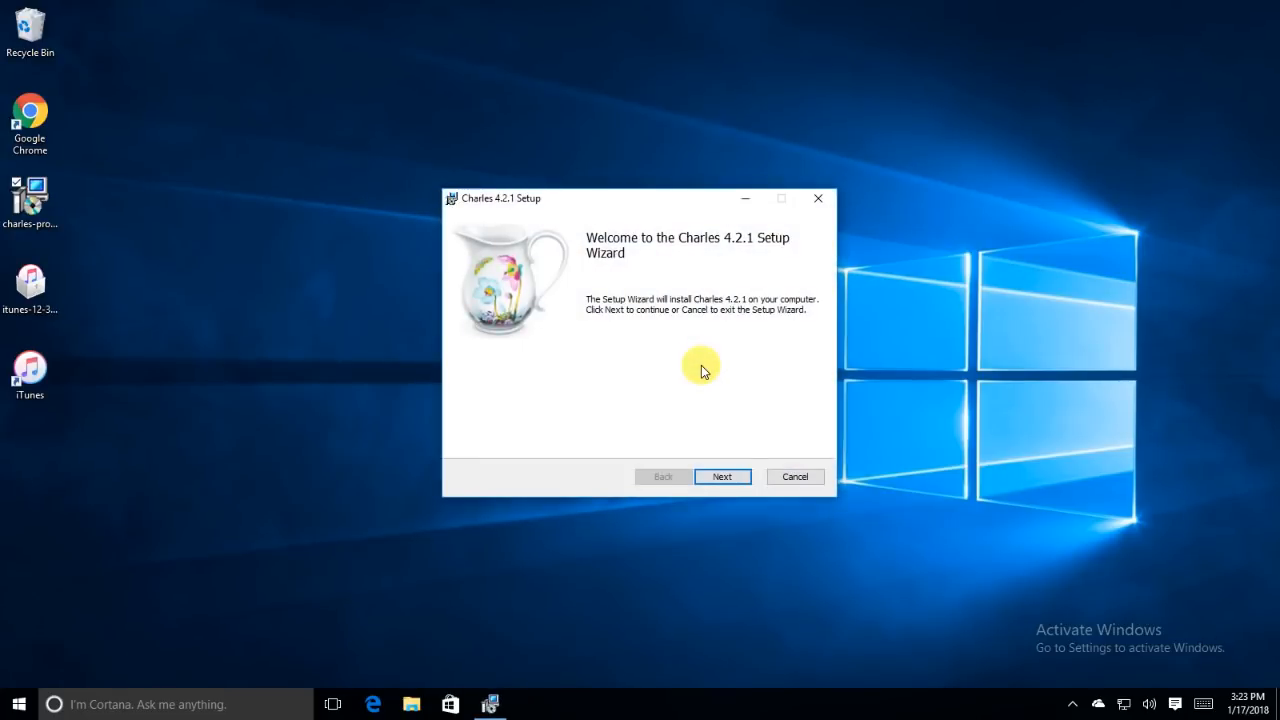
click(722, 476)
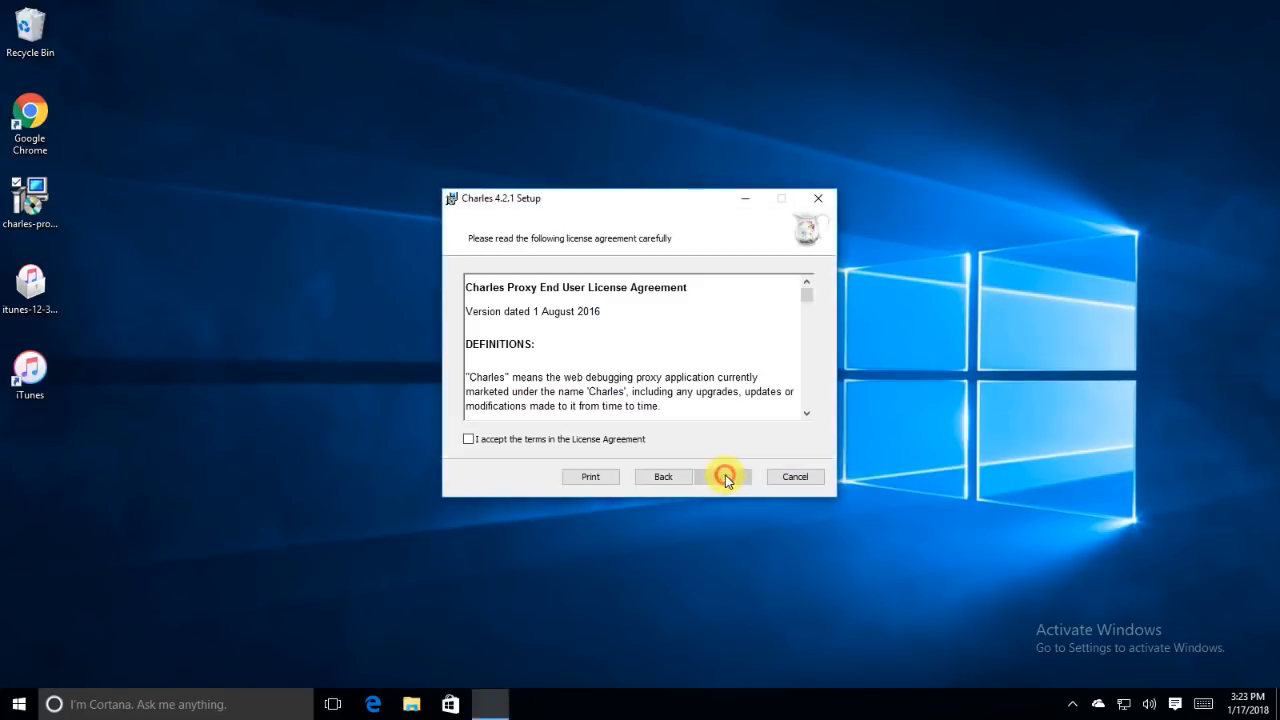
click(468, 439)
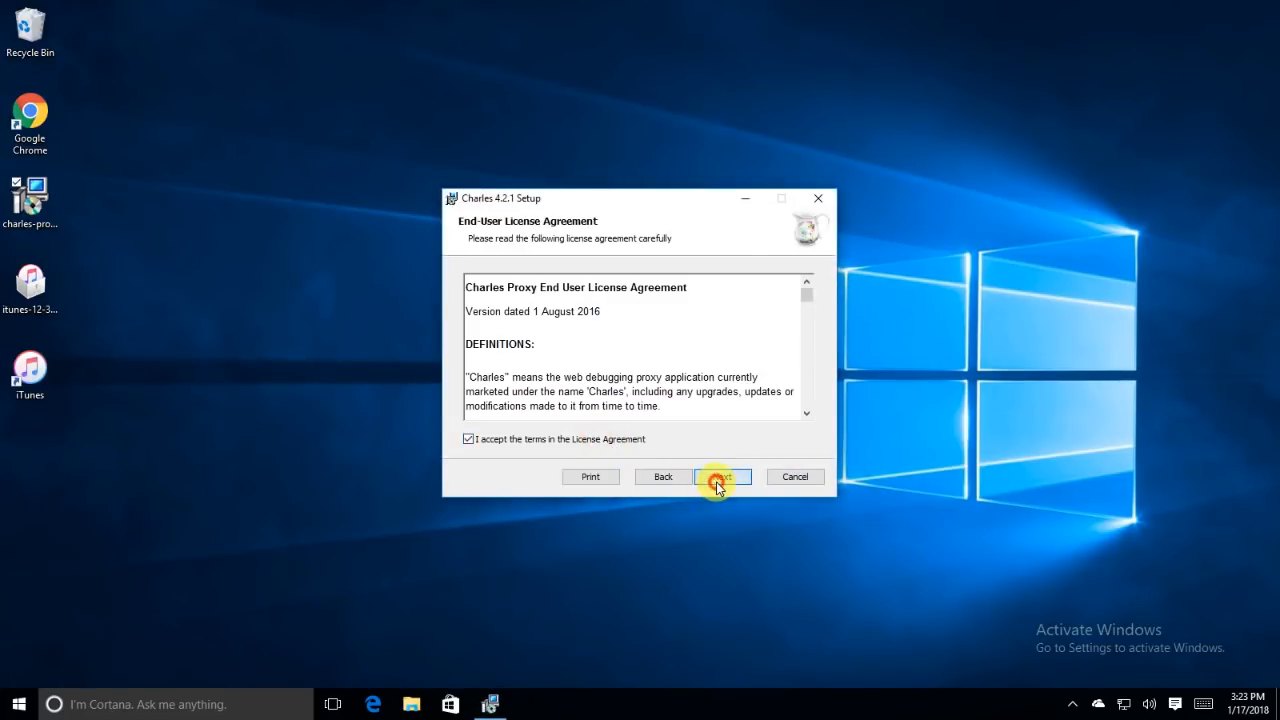
click(722, 476)
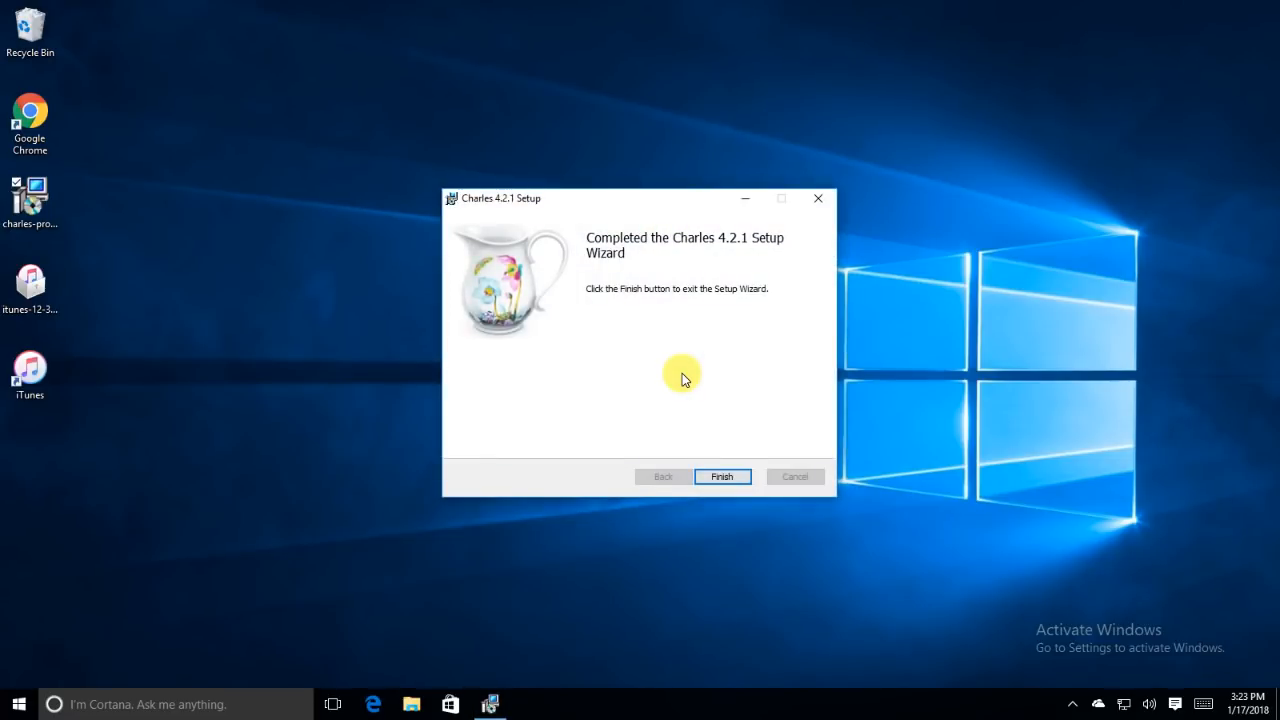
click(722, 476)
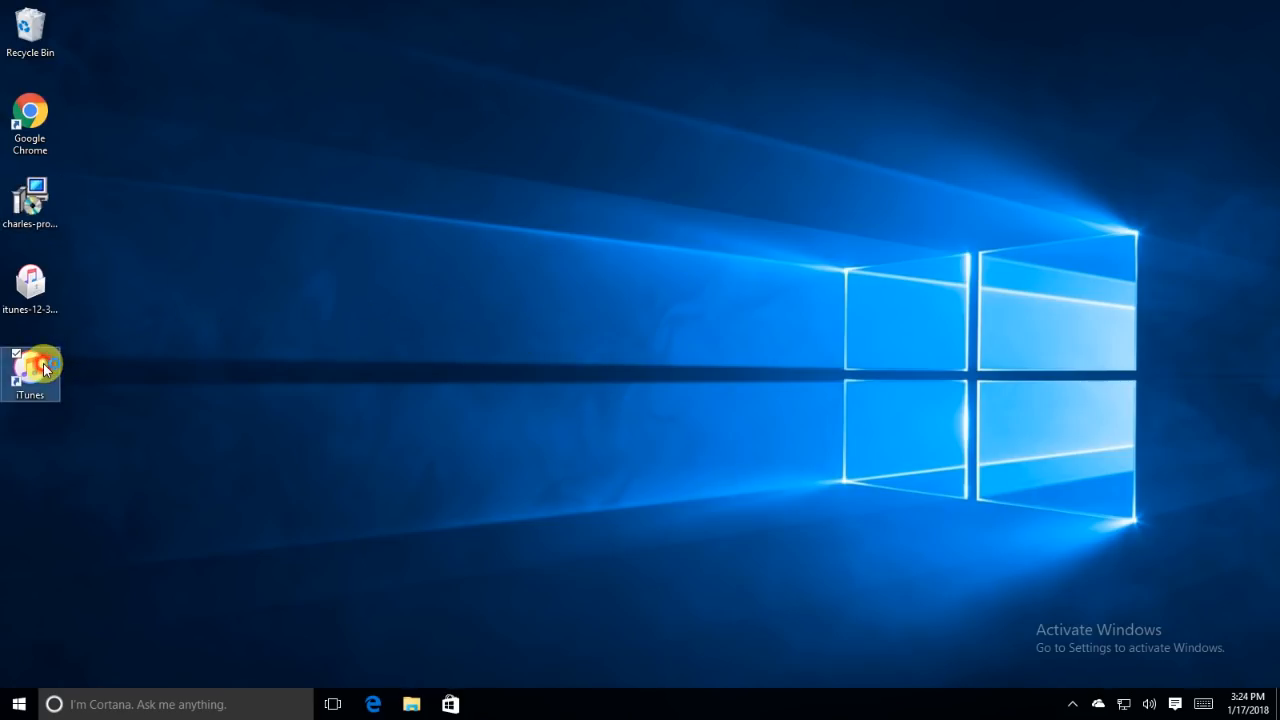
- Launch iTunes, accept the license, decline version 12.7.2, share library details, go to Store
double_click(30, 370)
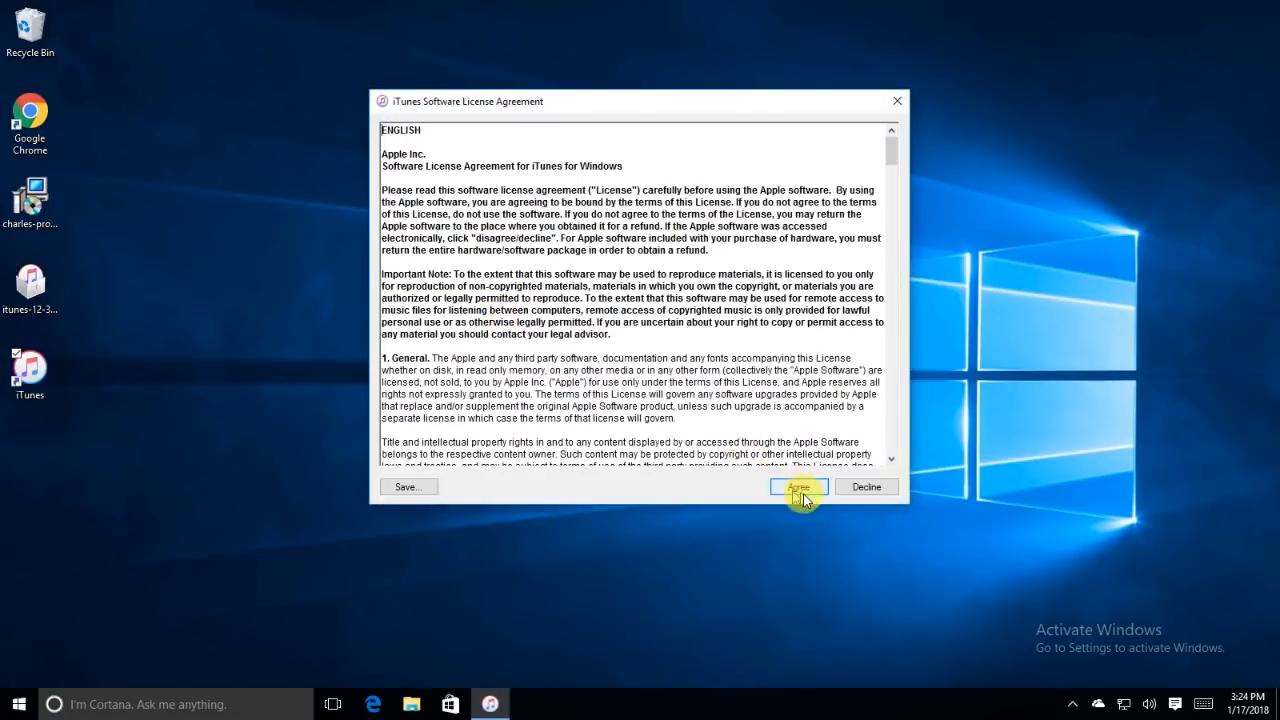
click(797, 487)
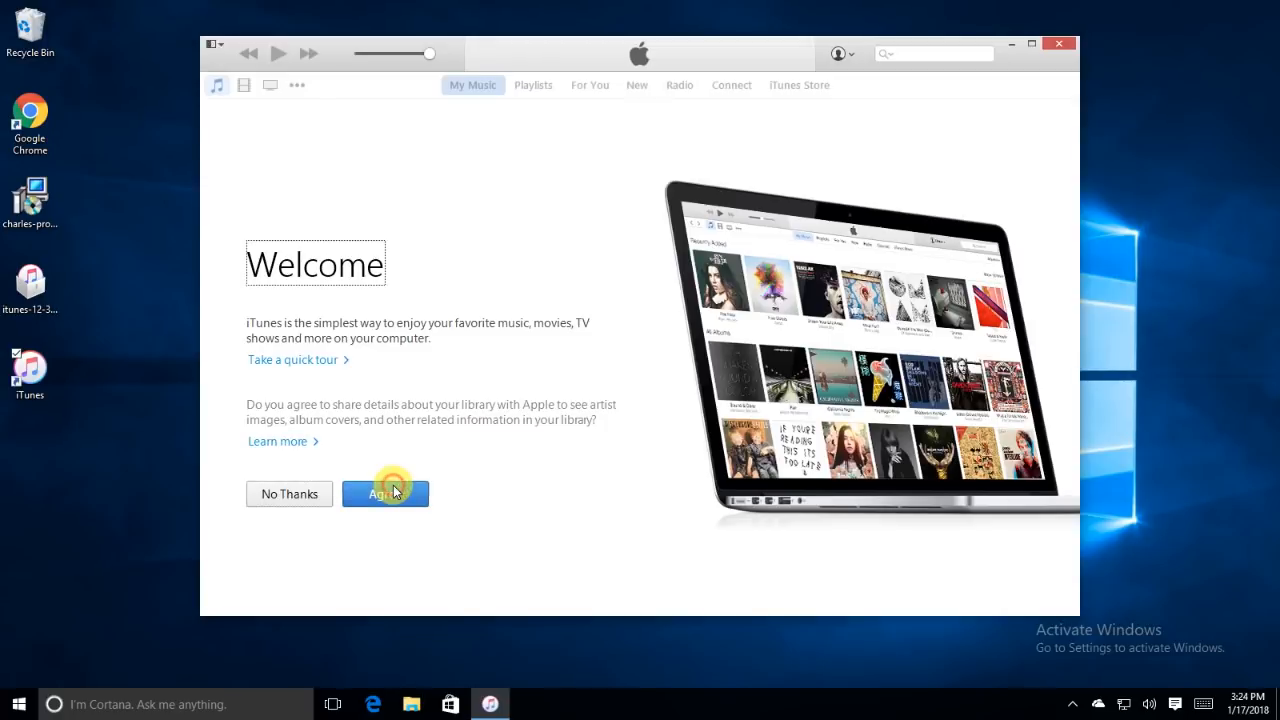
click(384, 493)
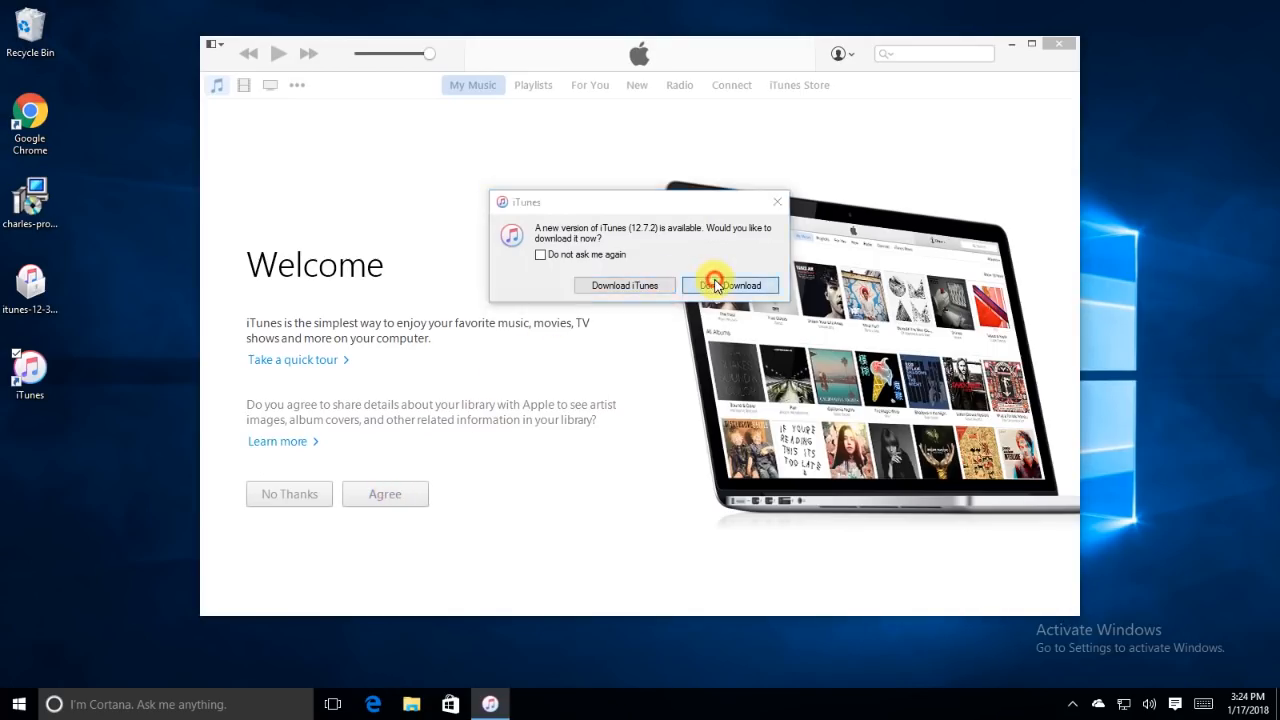
click(730, 285)
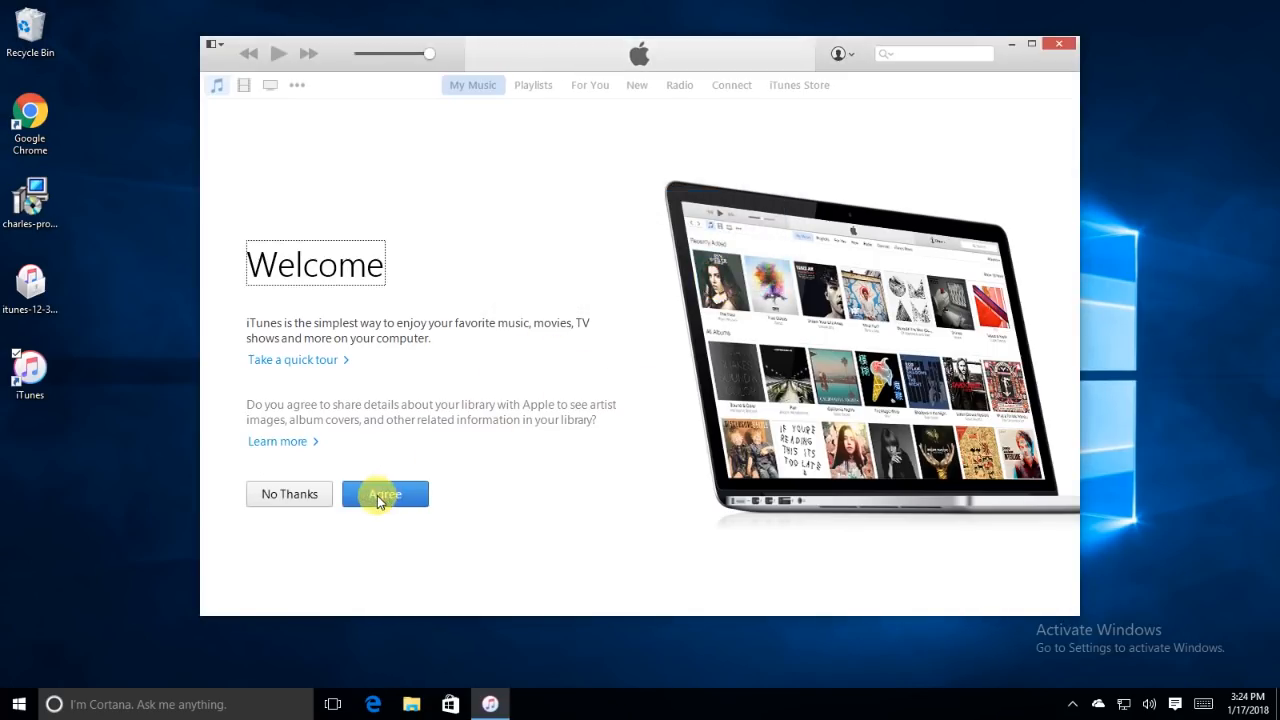
click(385, 493)
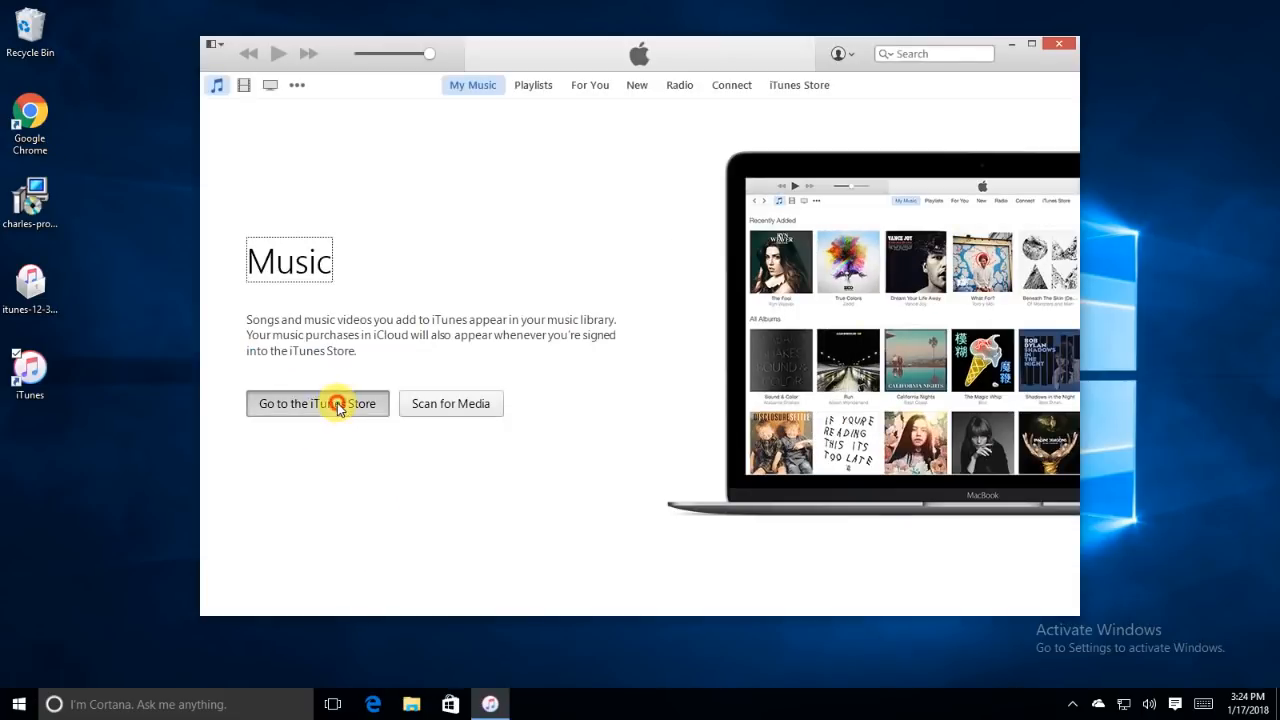
click(317, 403)
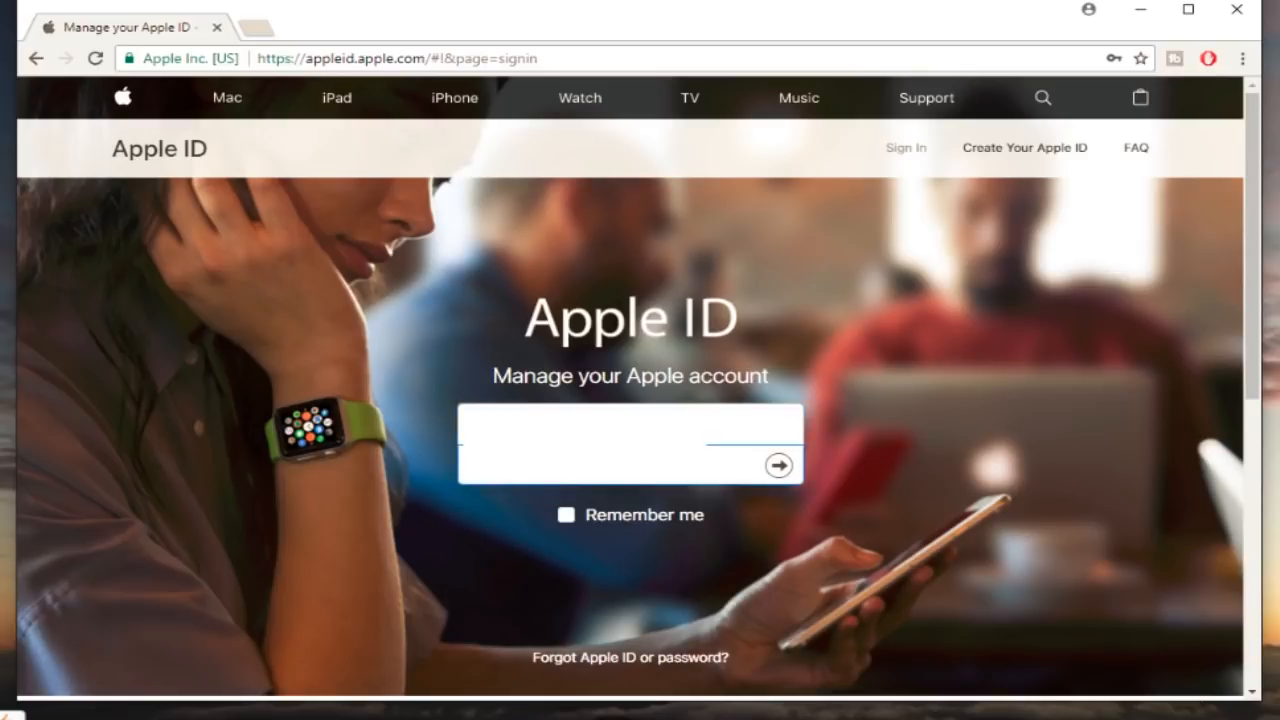
- Submit the Apple ID sign-in and scroll the account page to the United States country
click(778, 464)
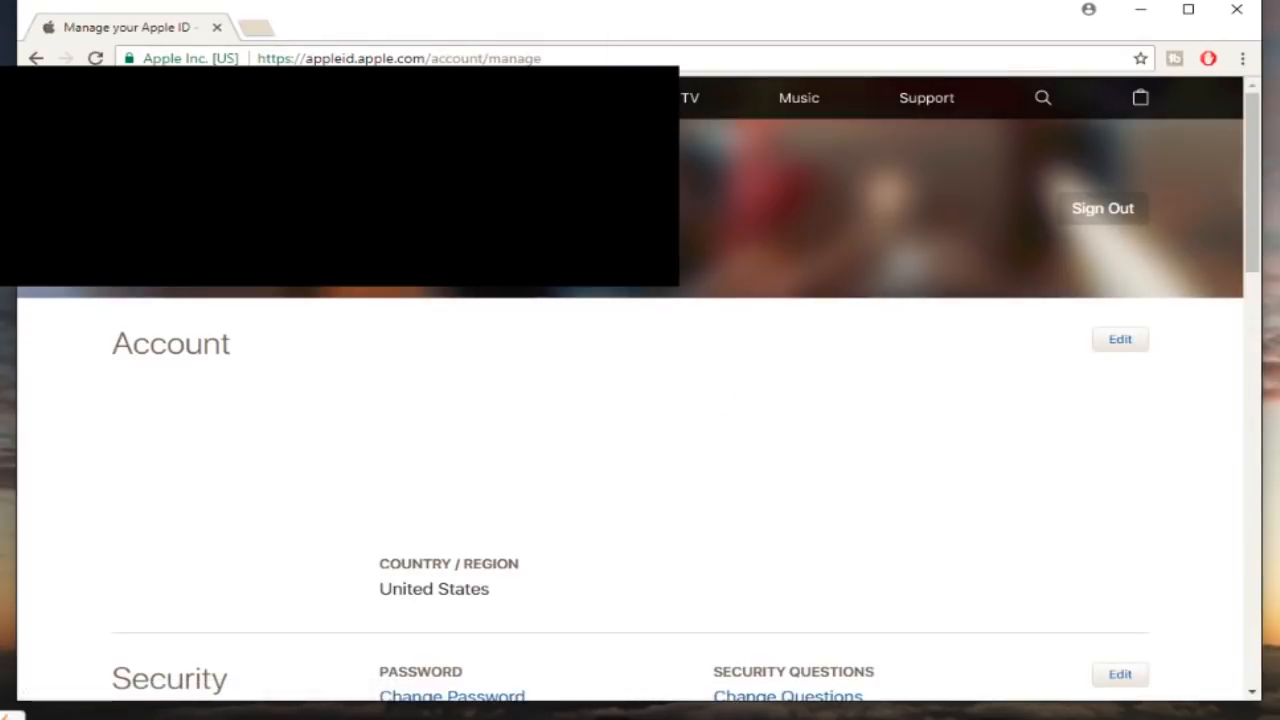
scroll(down, 3)
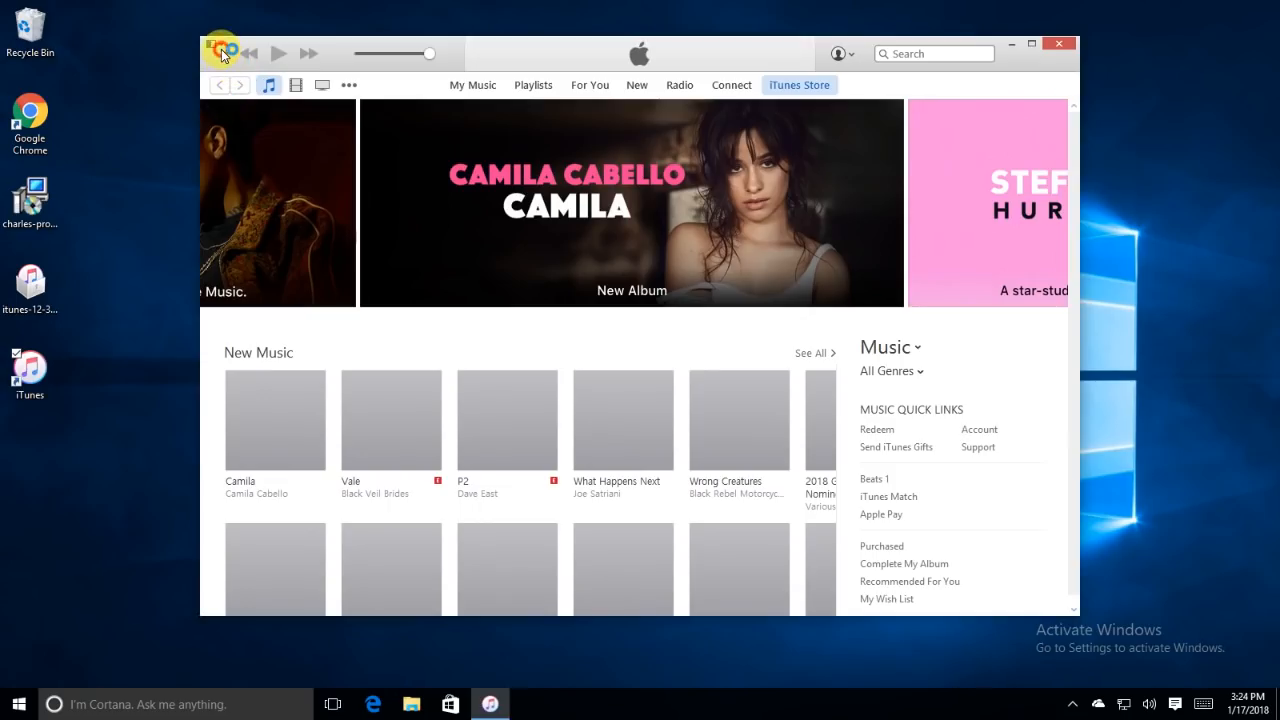
- Keep the iTunes menu bar visible and sign in to the iTunes Store
click(219, 40)
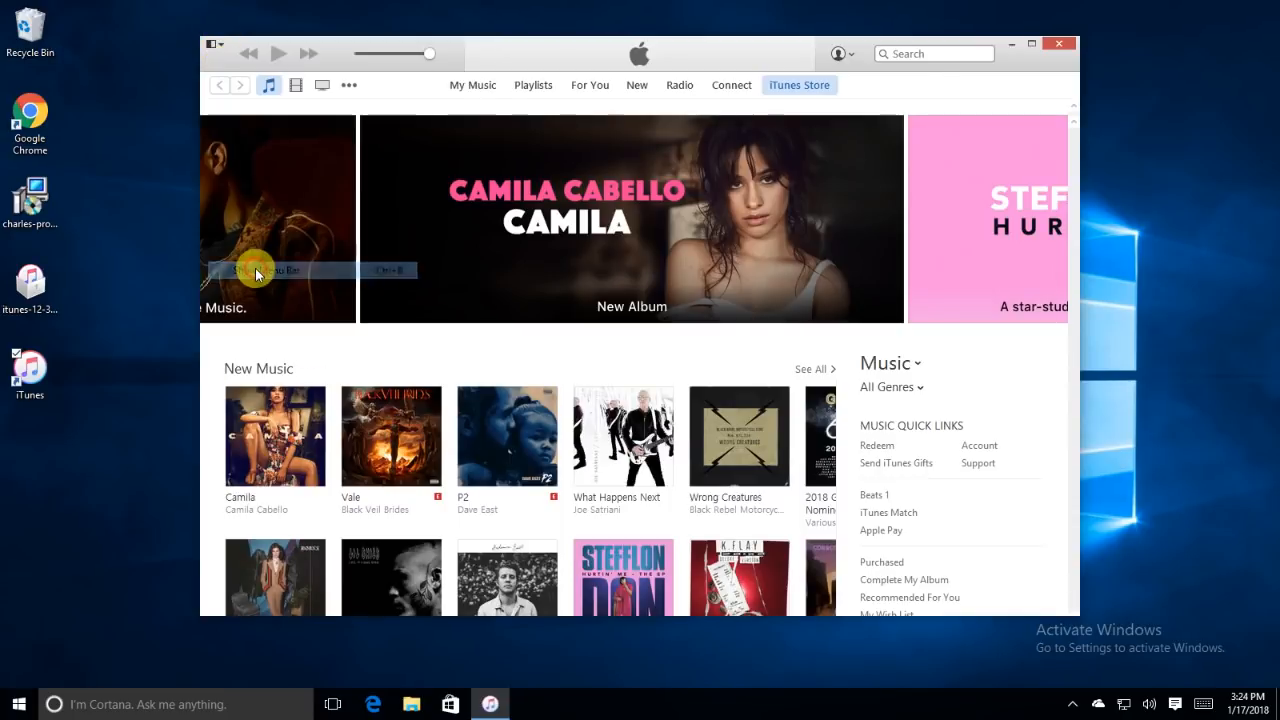
click(345, 79)
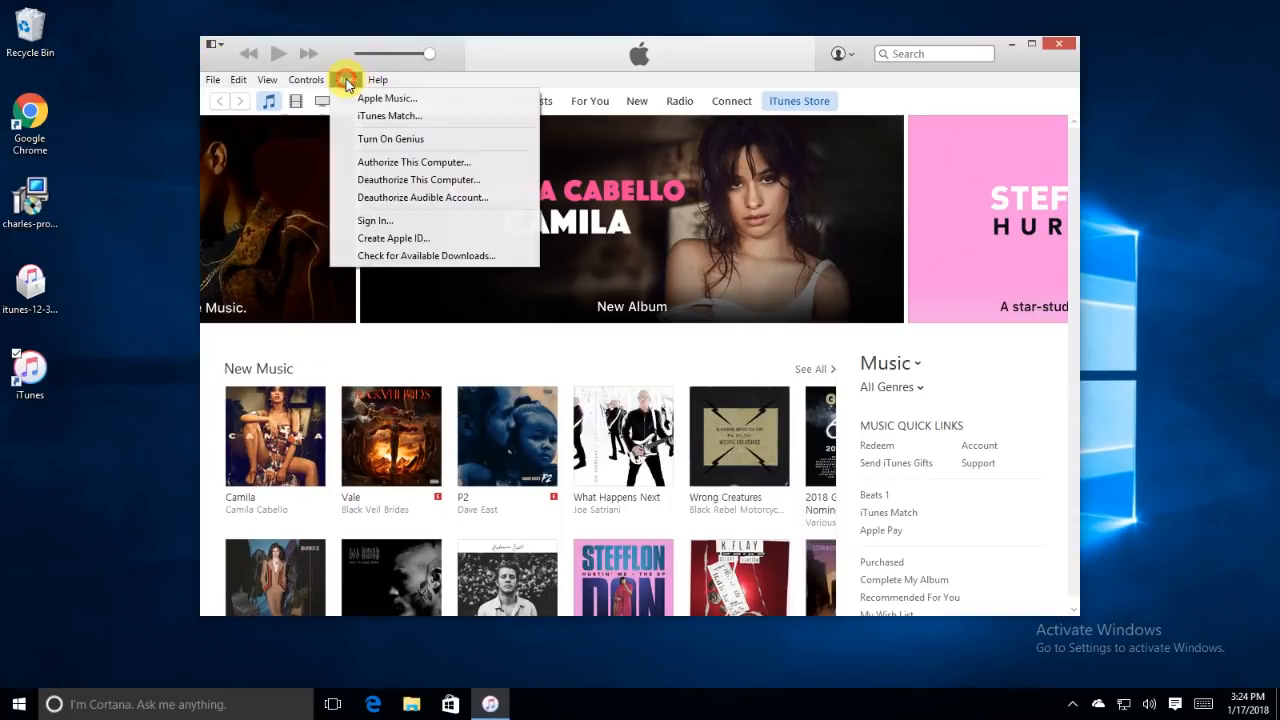
click(374, 219)
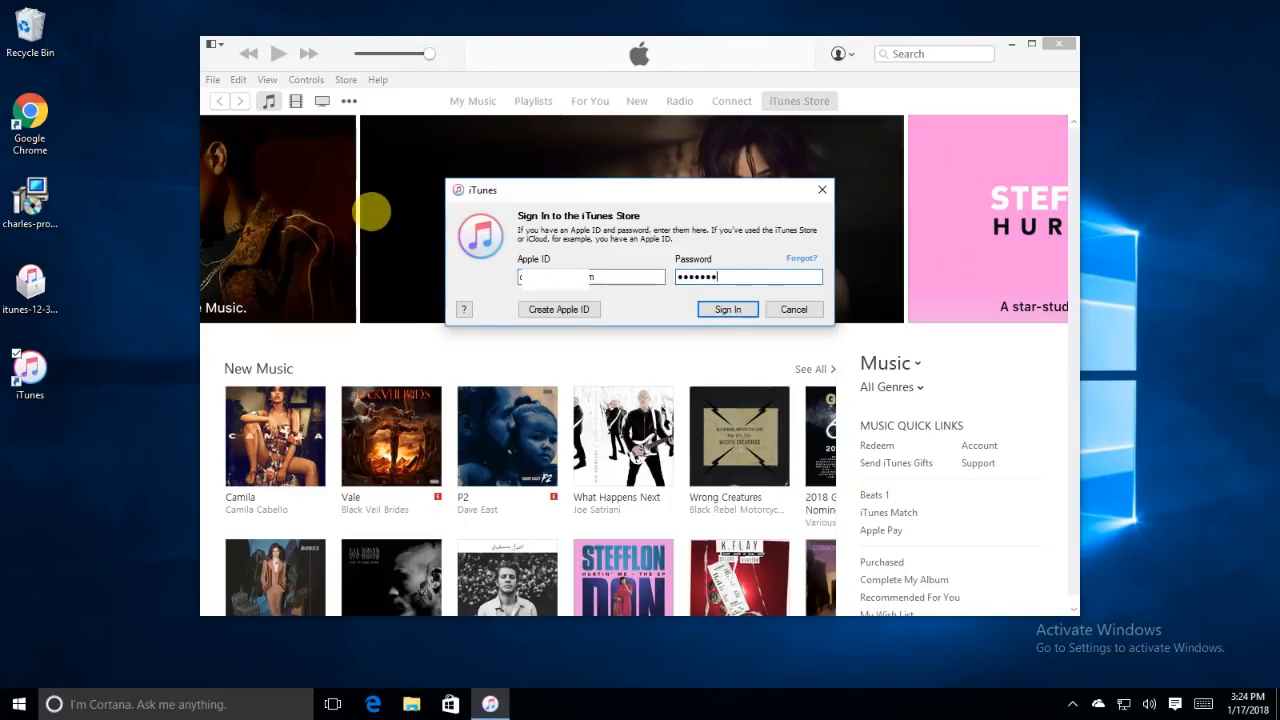
click(728, 309)
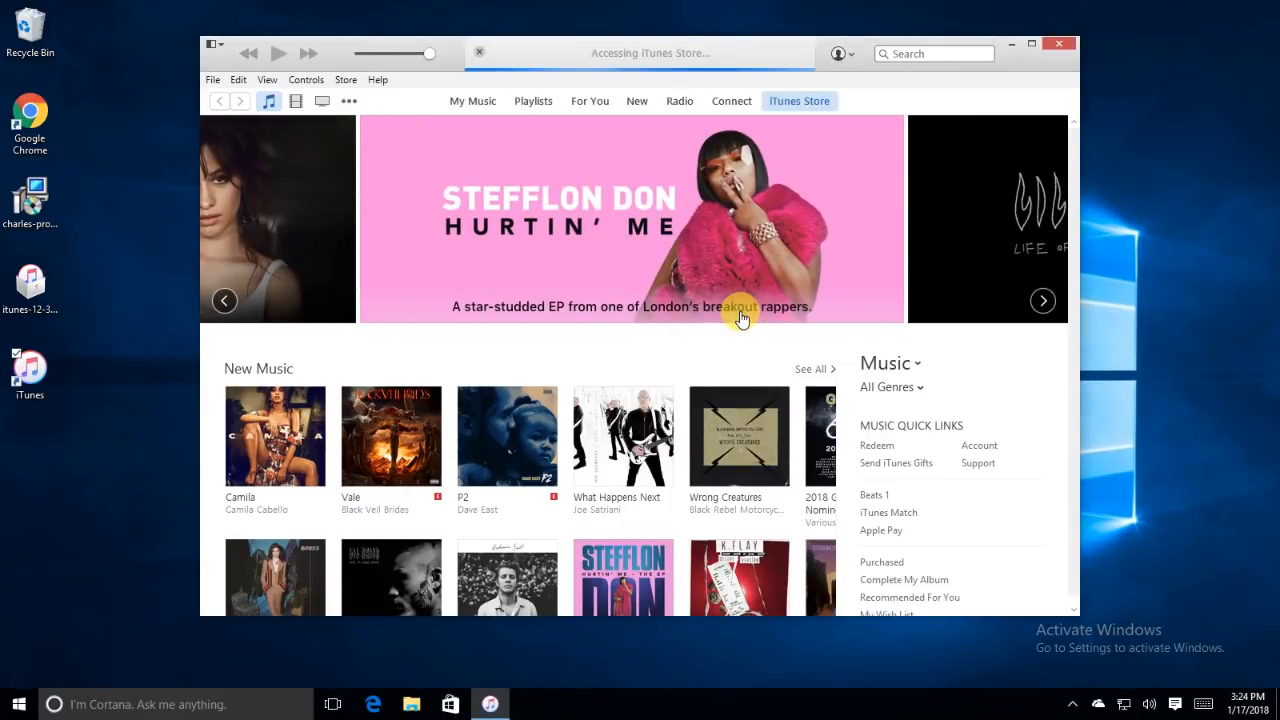
- Authorize this computer for the signed-in store account
click(346, 79)
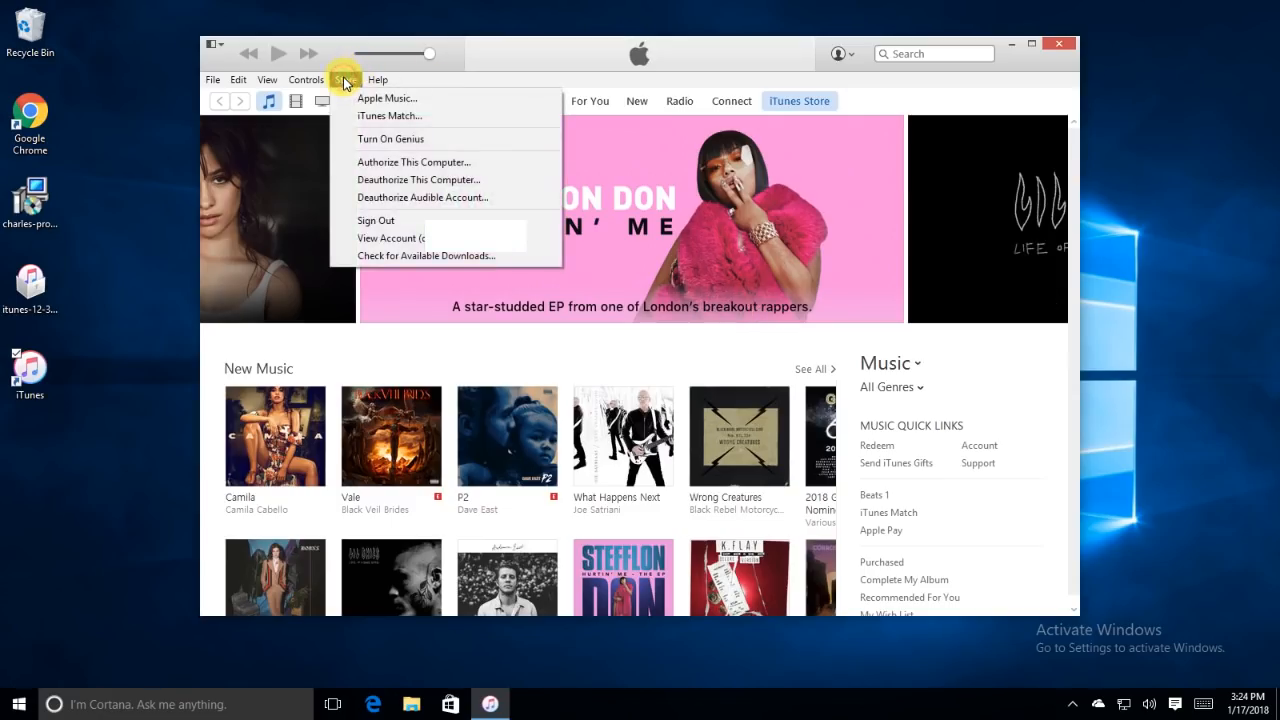
click(413, 161)
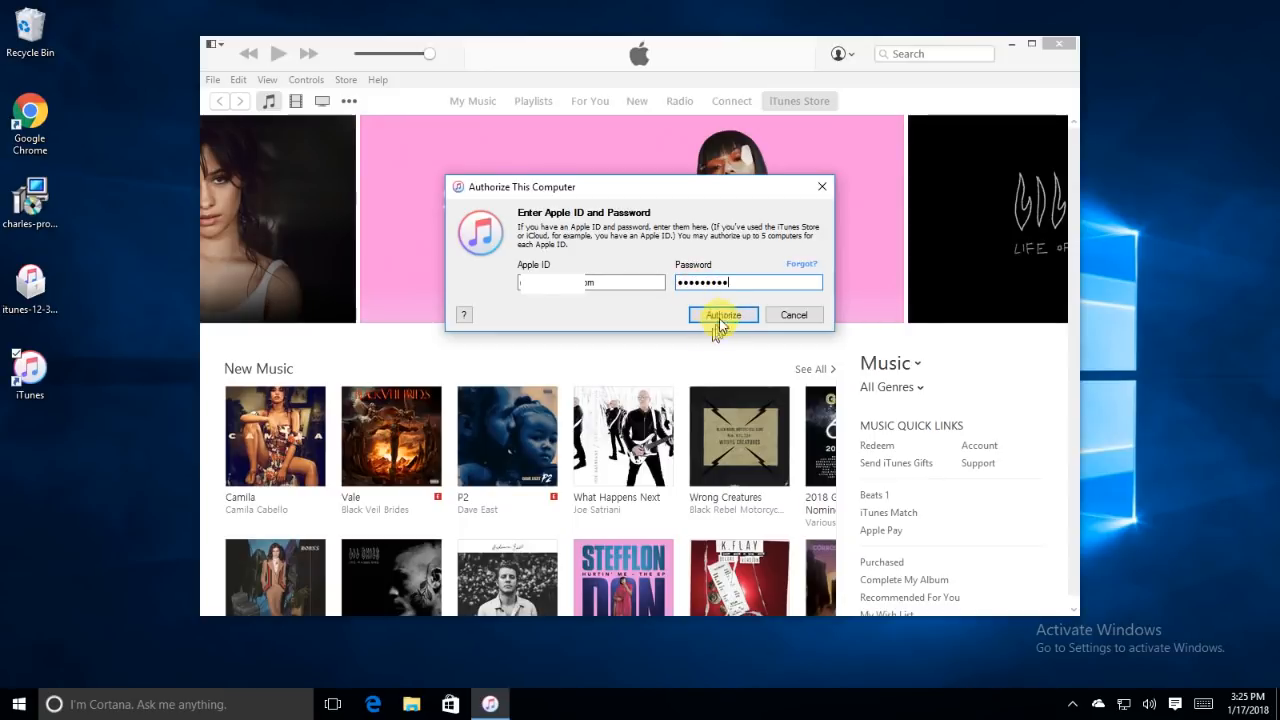
click(722, 315)
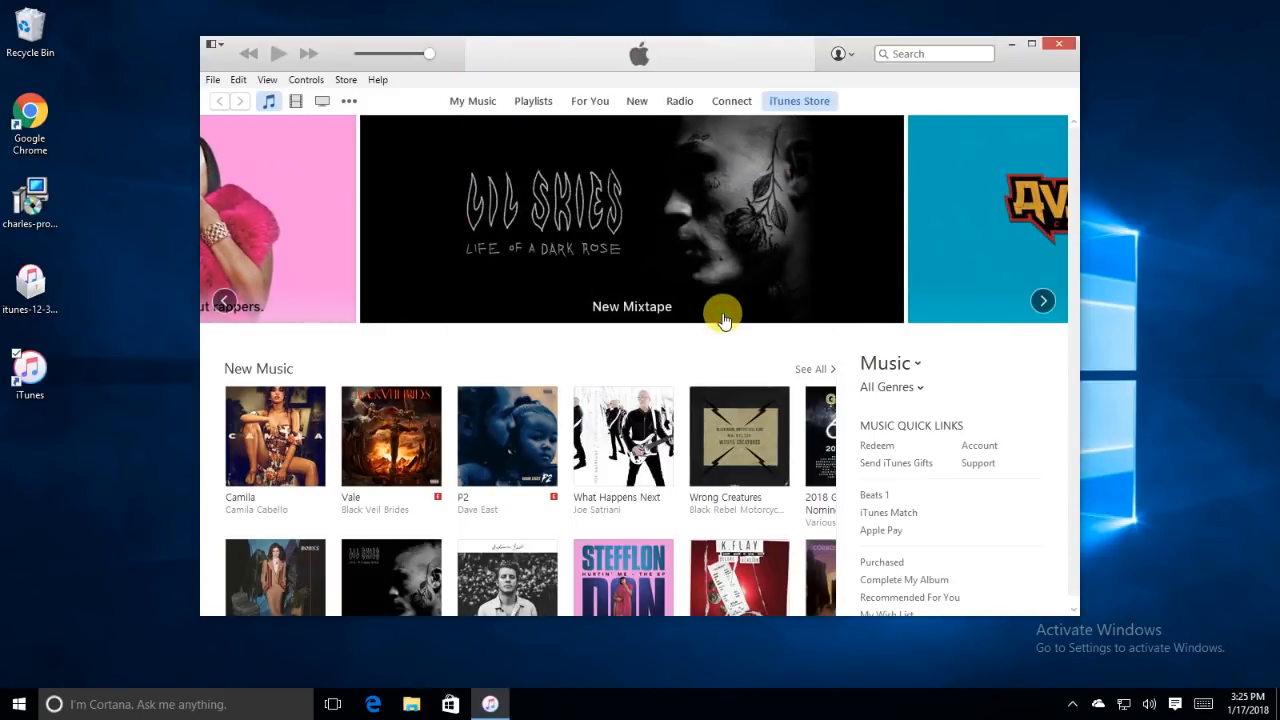
mouse_move(235, 265)
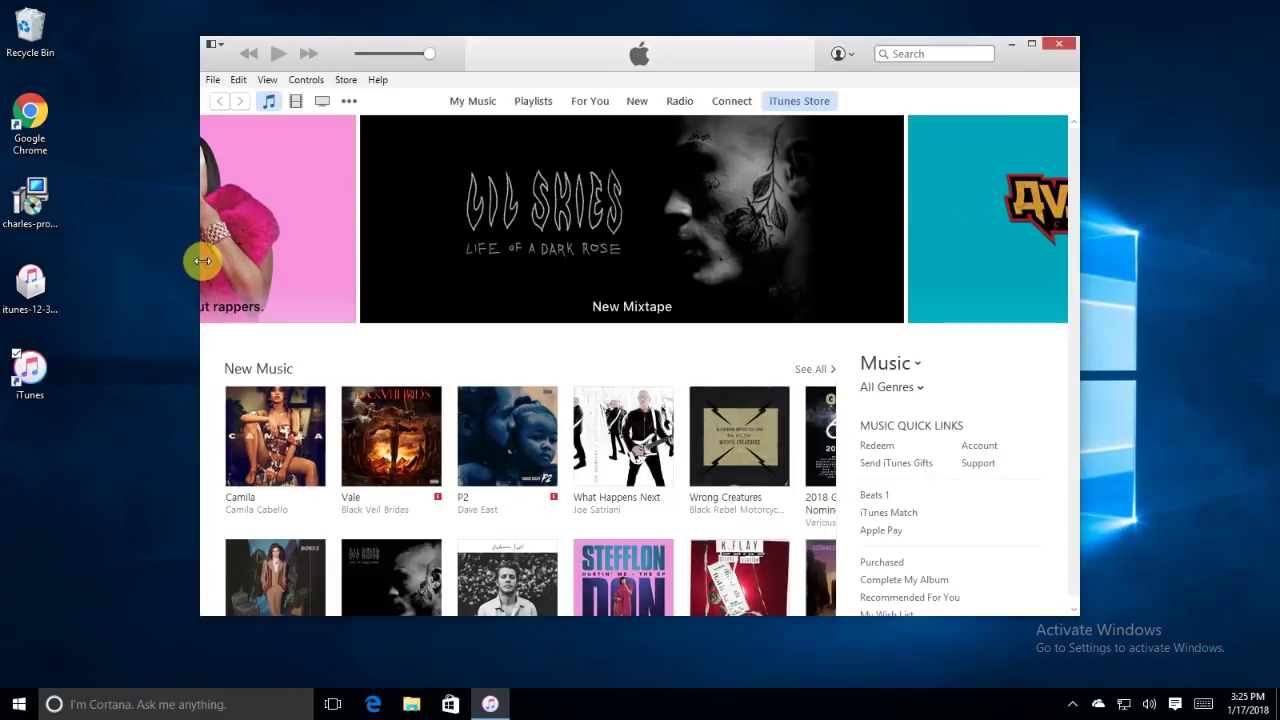
- Narrow iTunes to the right half, launch Charles, and allow it through the firewall
drag(640, 53, 830, 53)
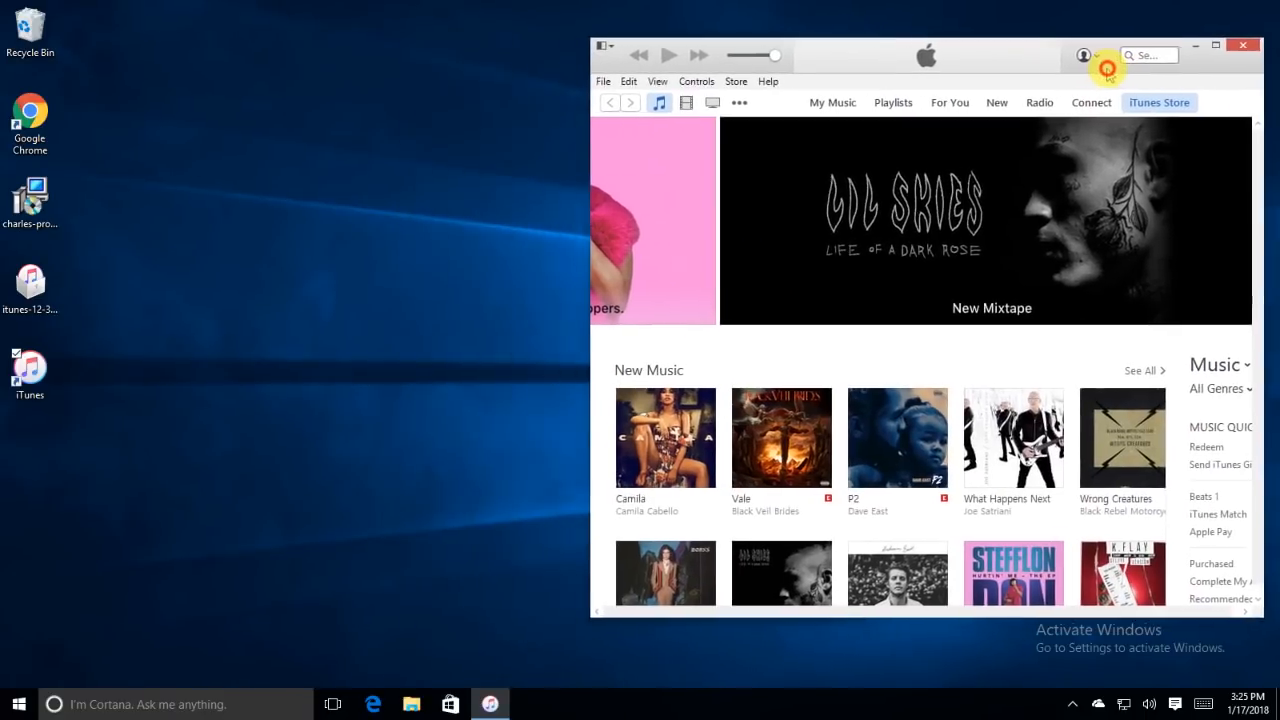
mouse_move(442, 221)
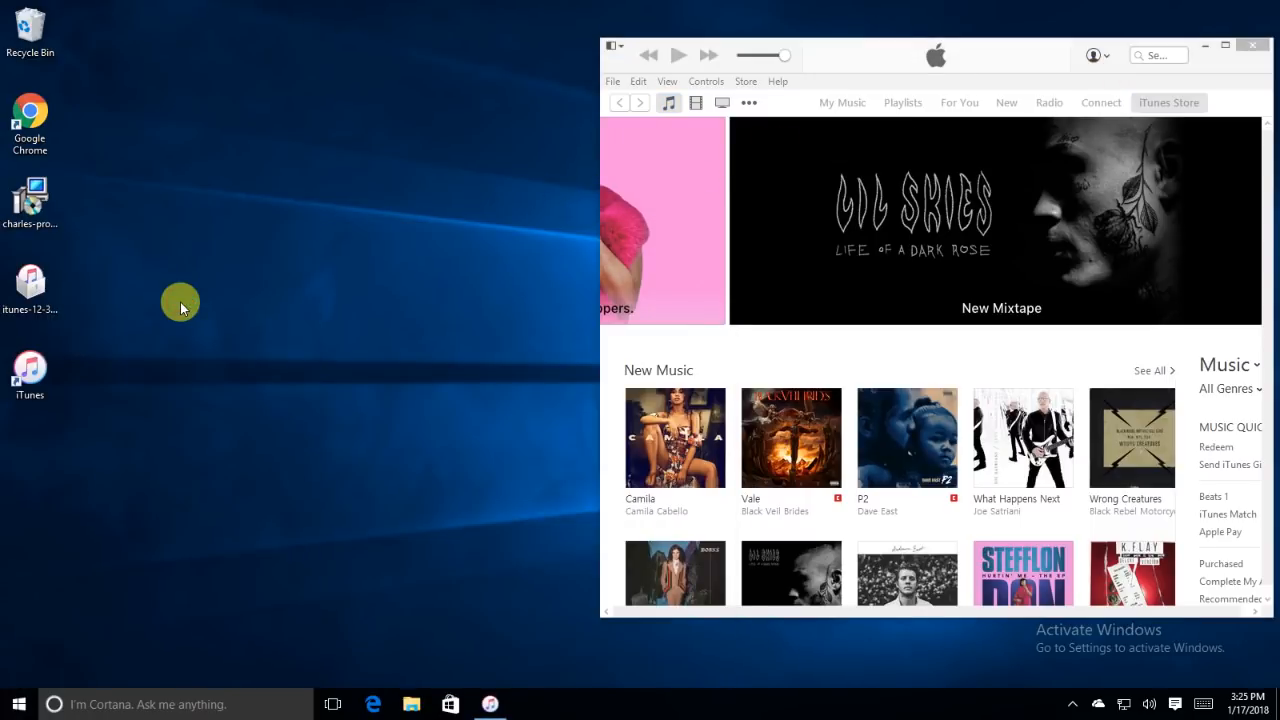
mouse_move(200, 308)
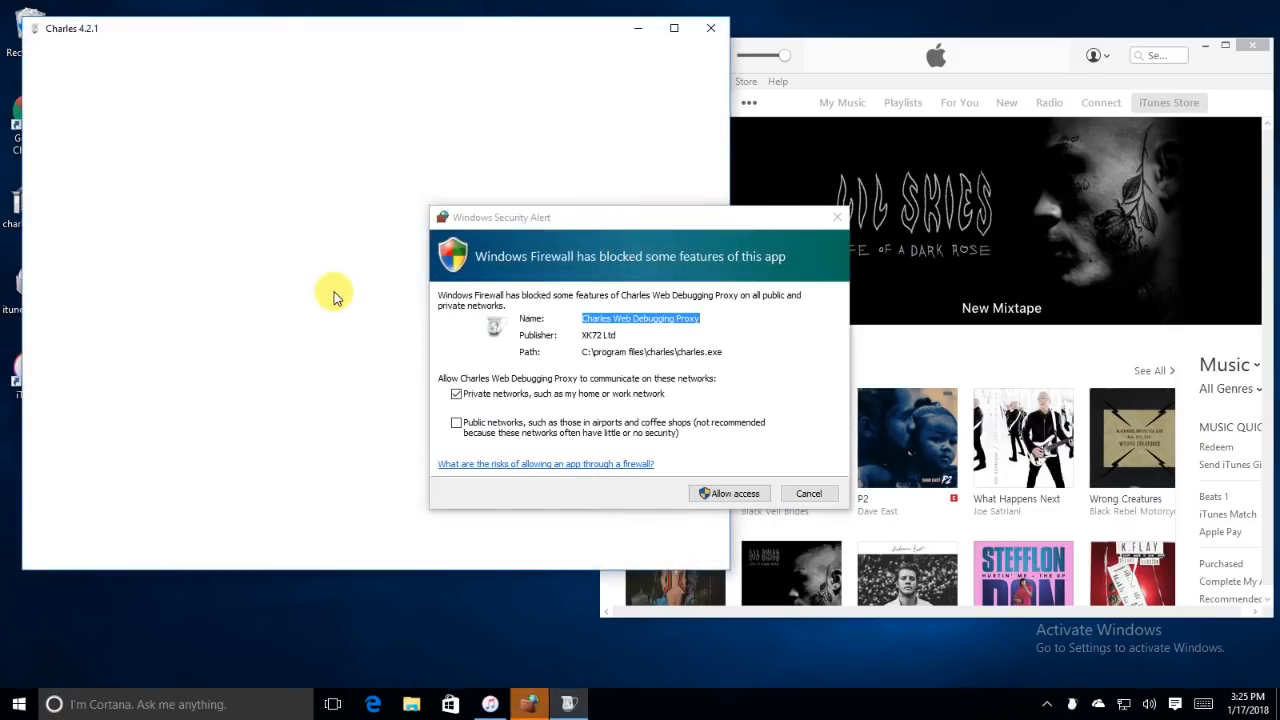
click(729, 493)
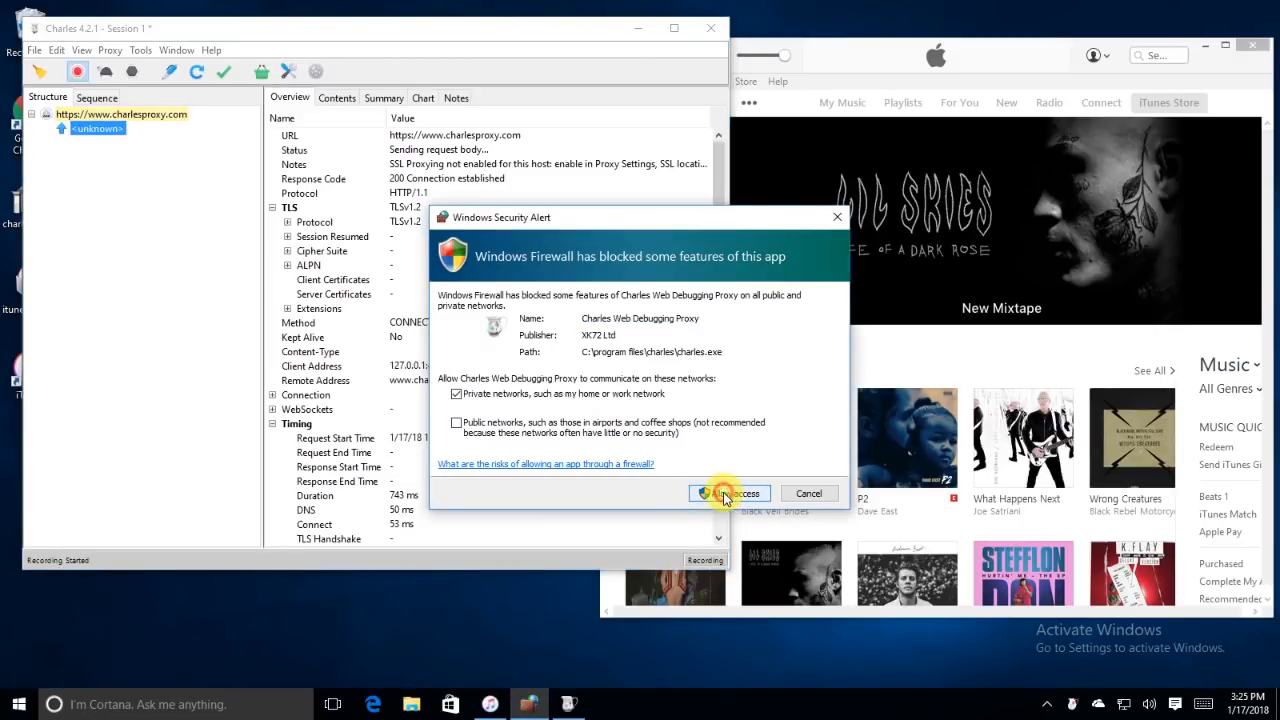
click(728, 493)
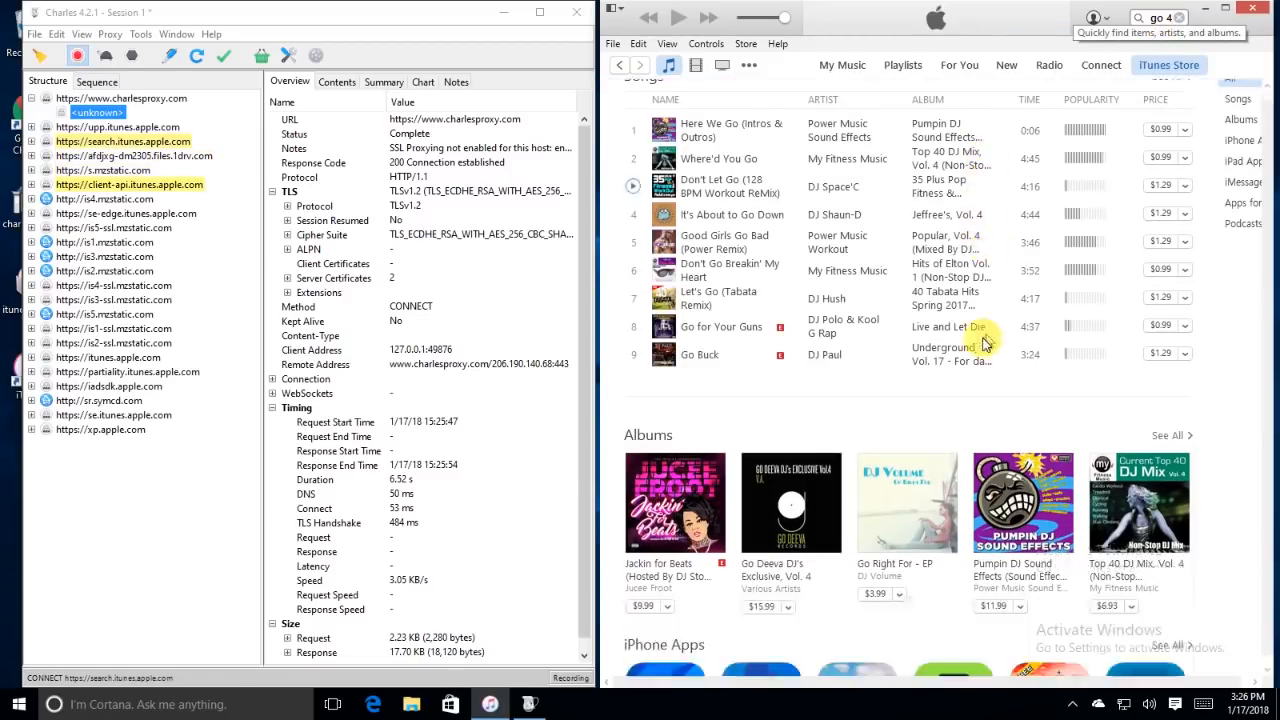
- Download DJI GO 4 from iPad Apps, signing in with the password remembered
scroll(down, 3)
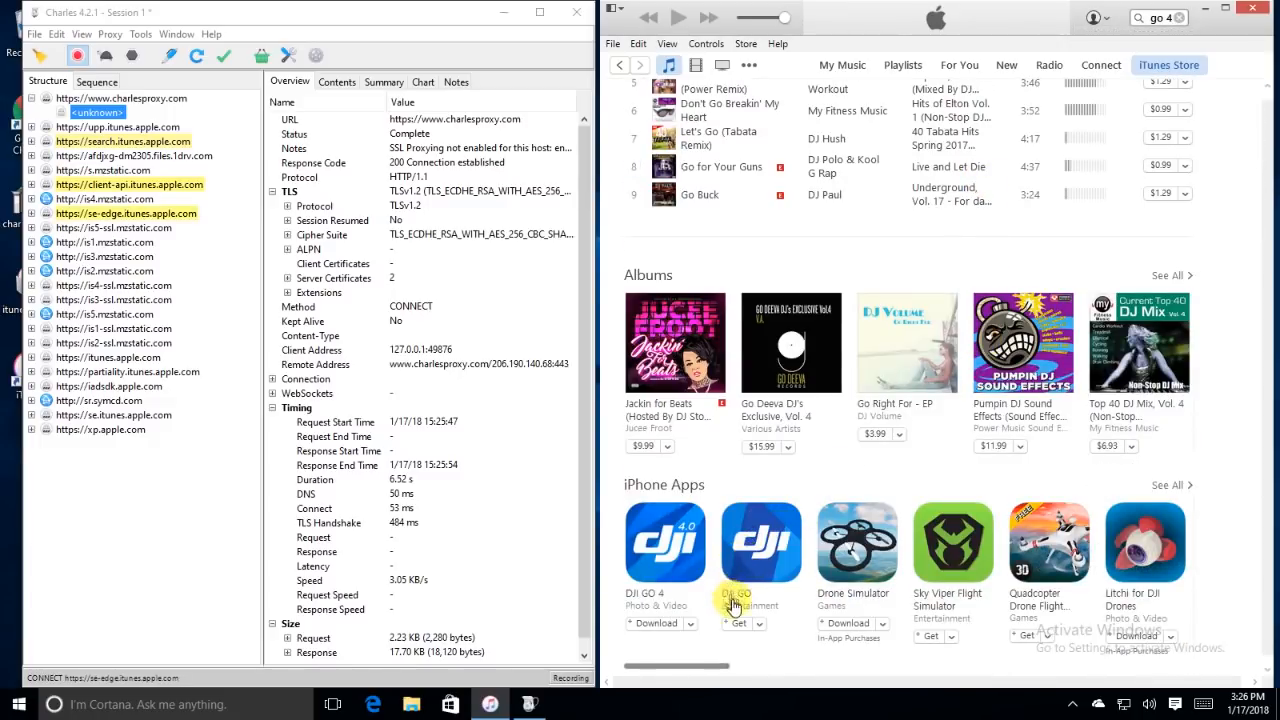
scroll(down, 3)
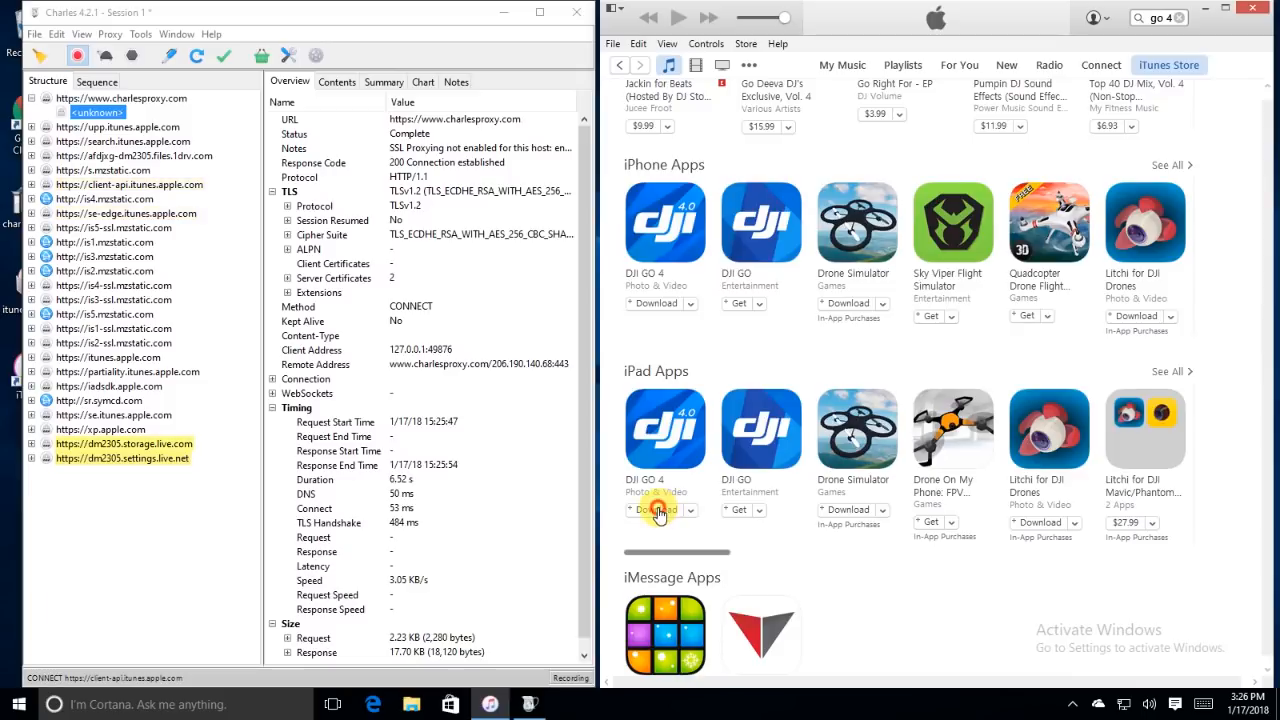
click(656, 510)
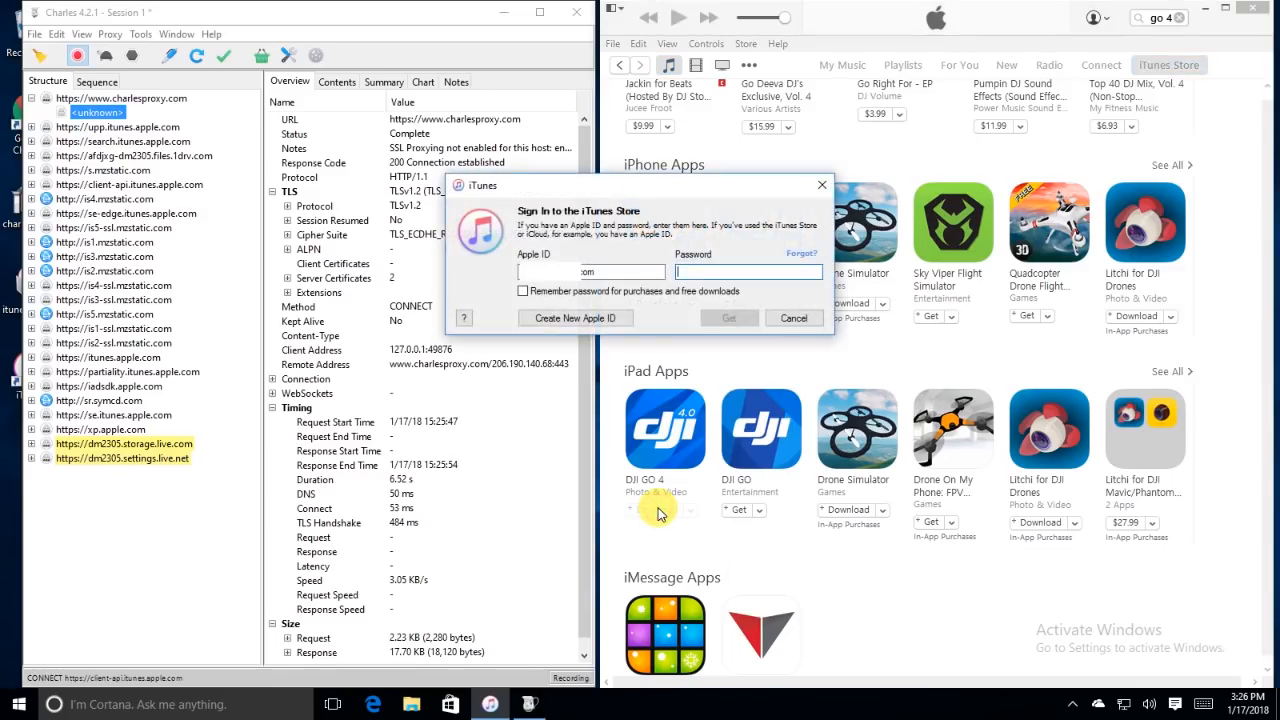
click(523, 291)
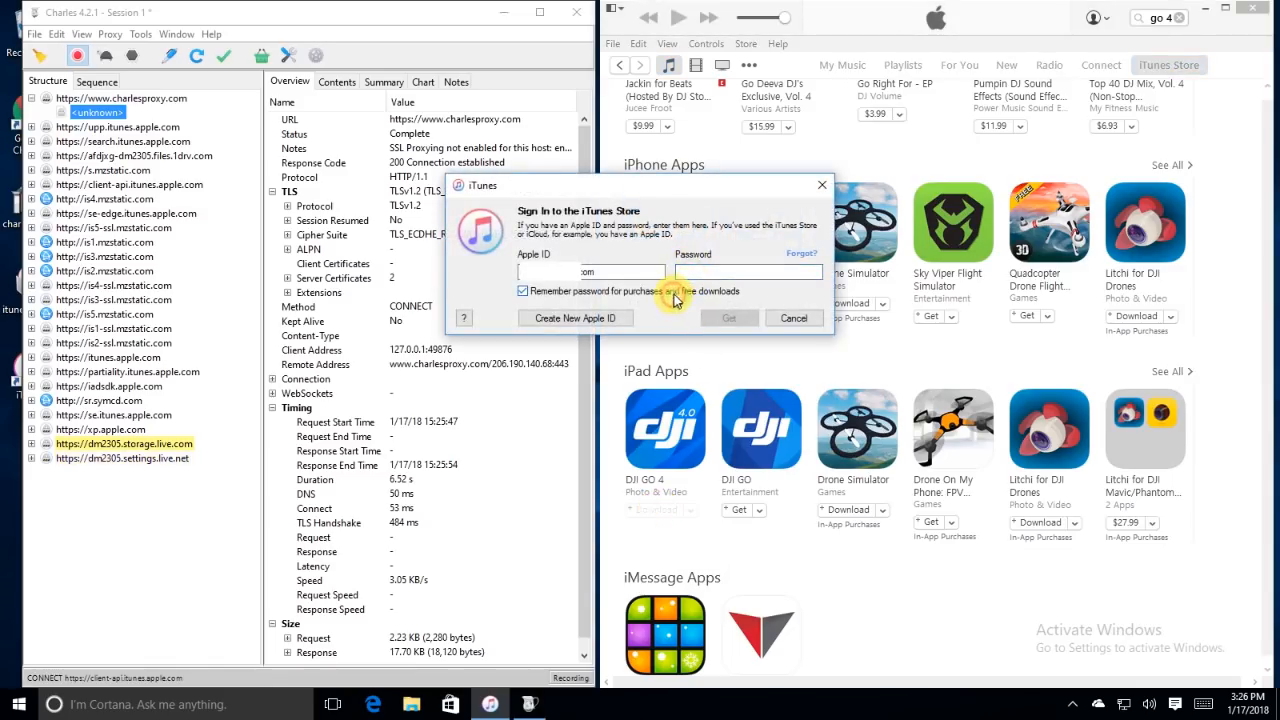
text(password)
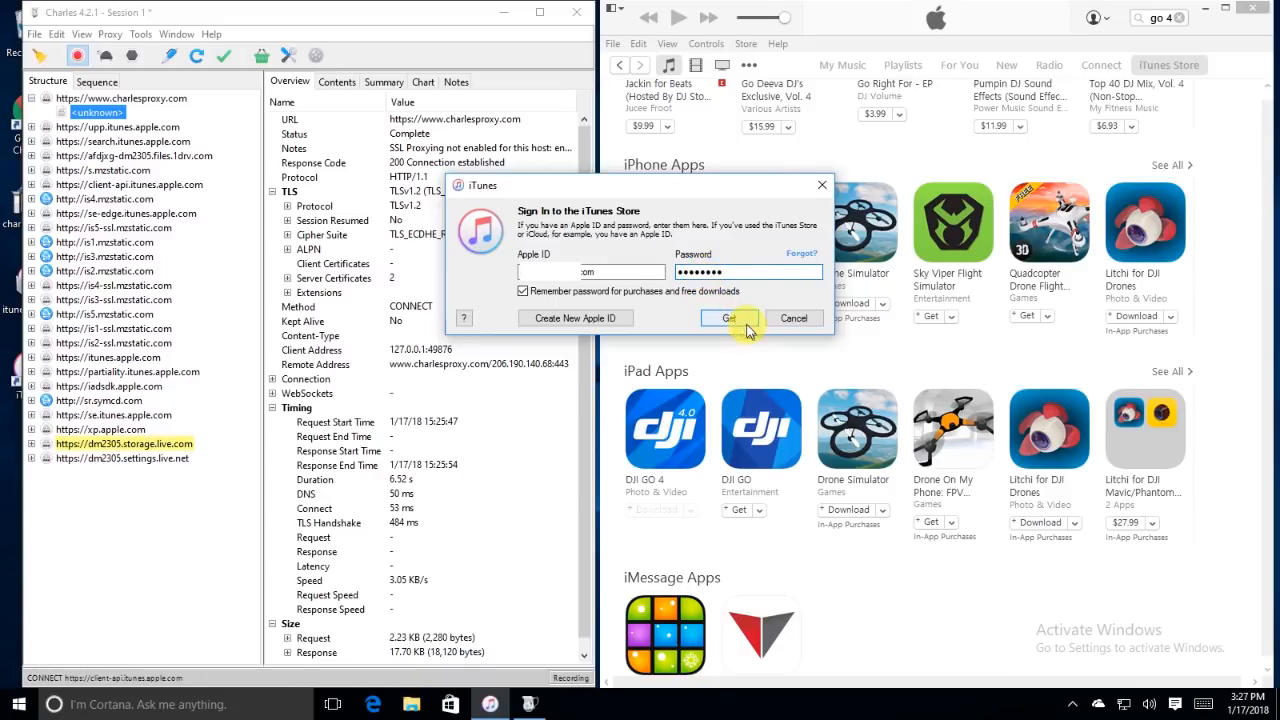
click(730, 318)
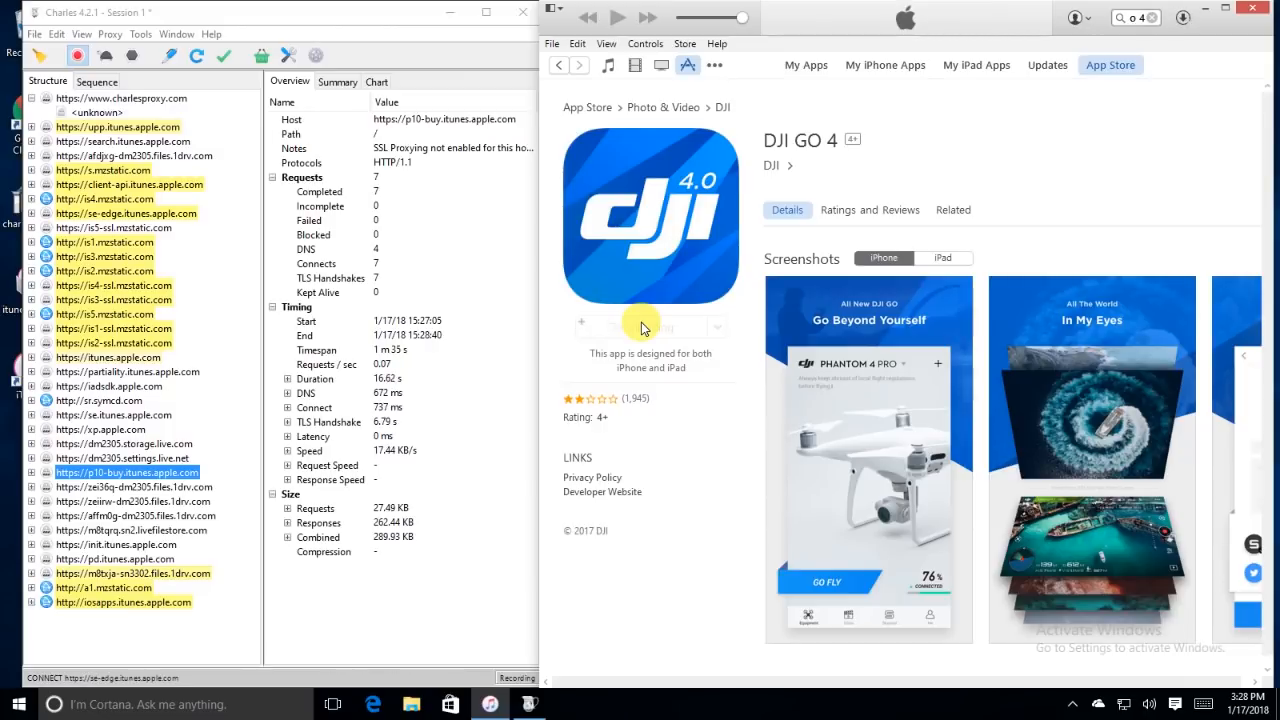
- Turn on SSL Proxying for p10-buy.itunes.apple.com in the Charles Structure tree
click(1178, 18)
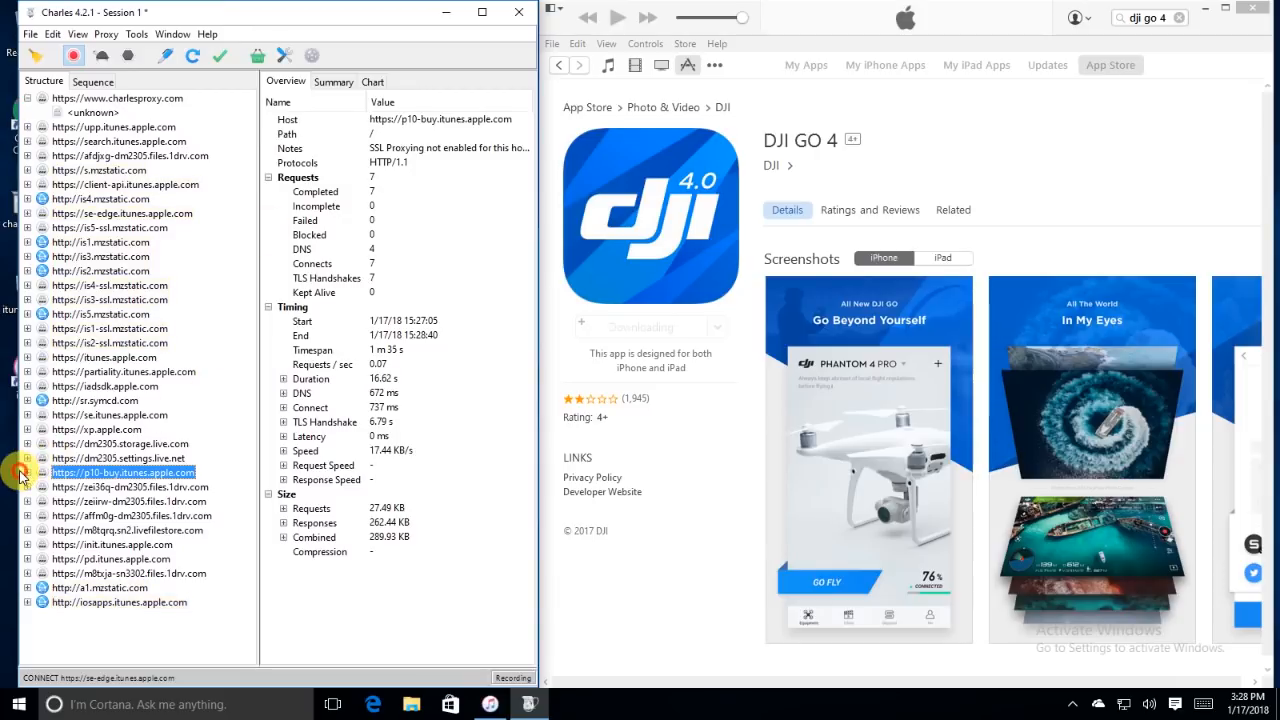
click(30, 472)
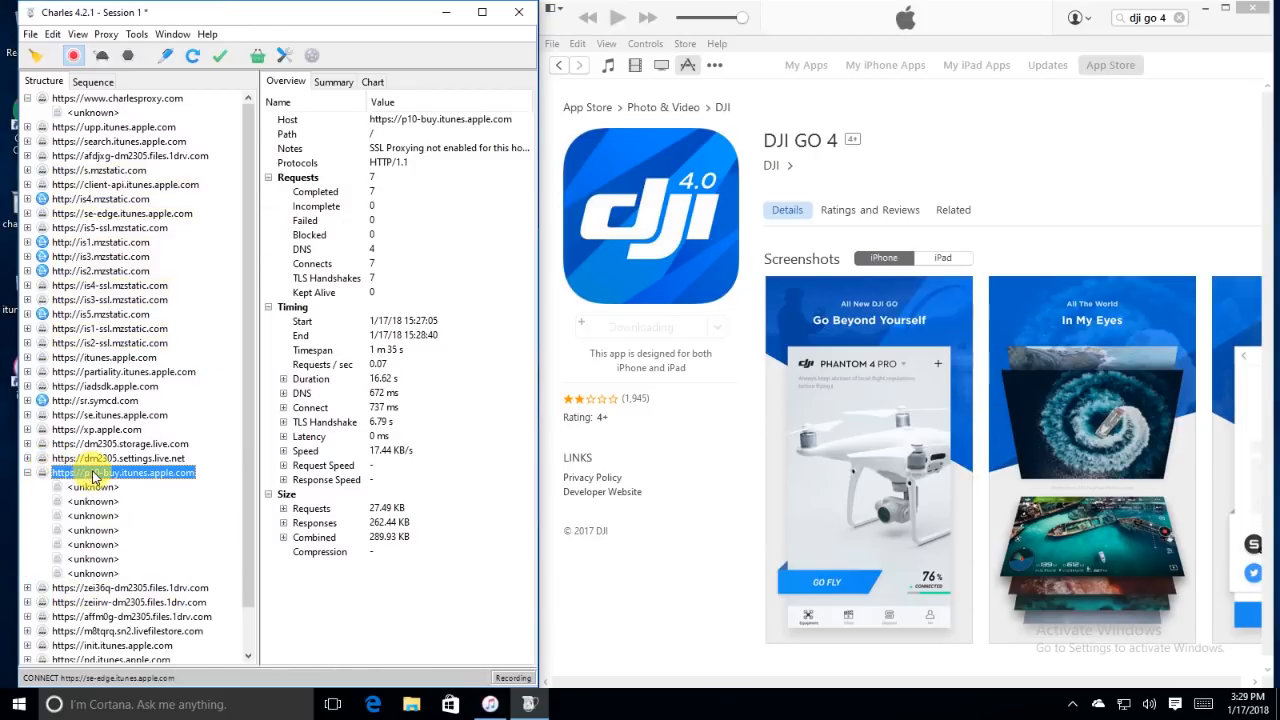
mouse_move(110, 472)
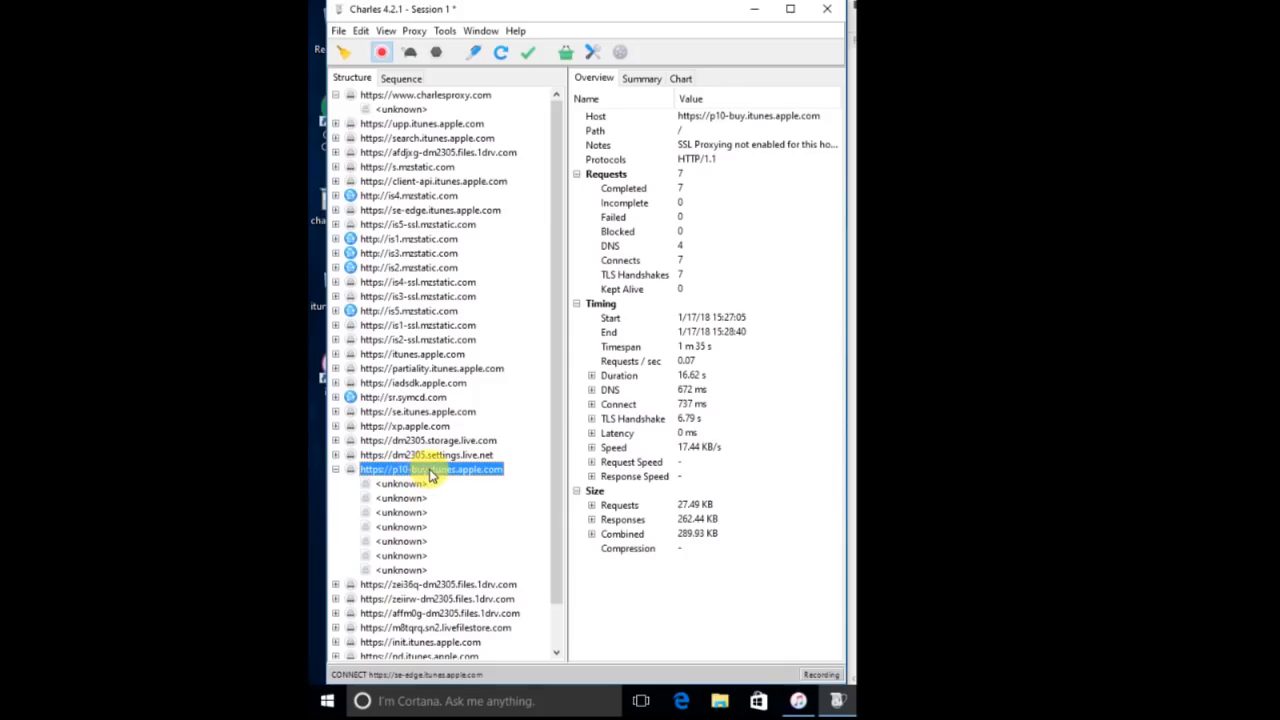
right_click(432, 468)
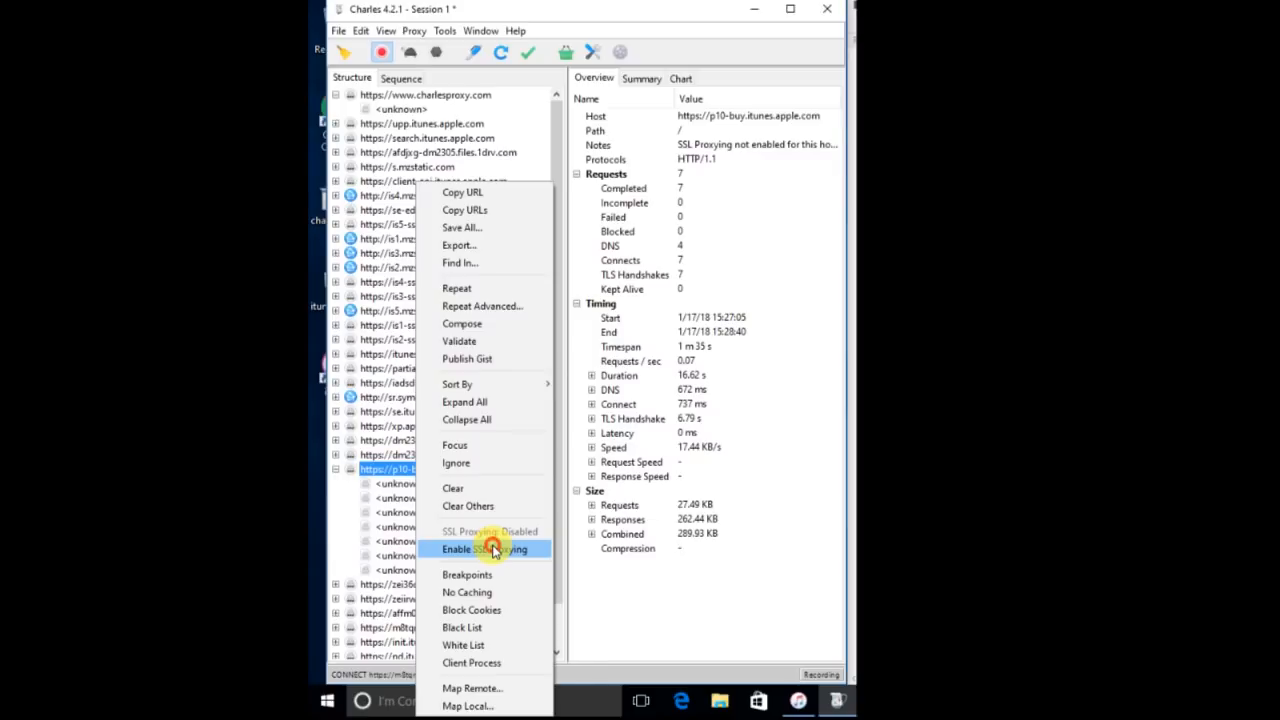
click(485, 549)
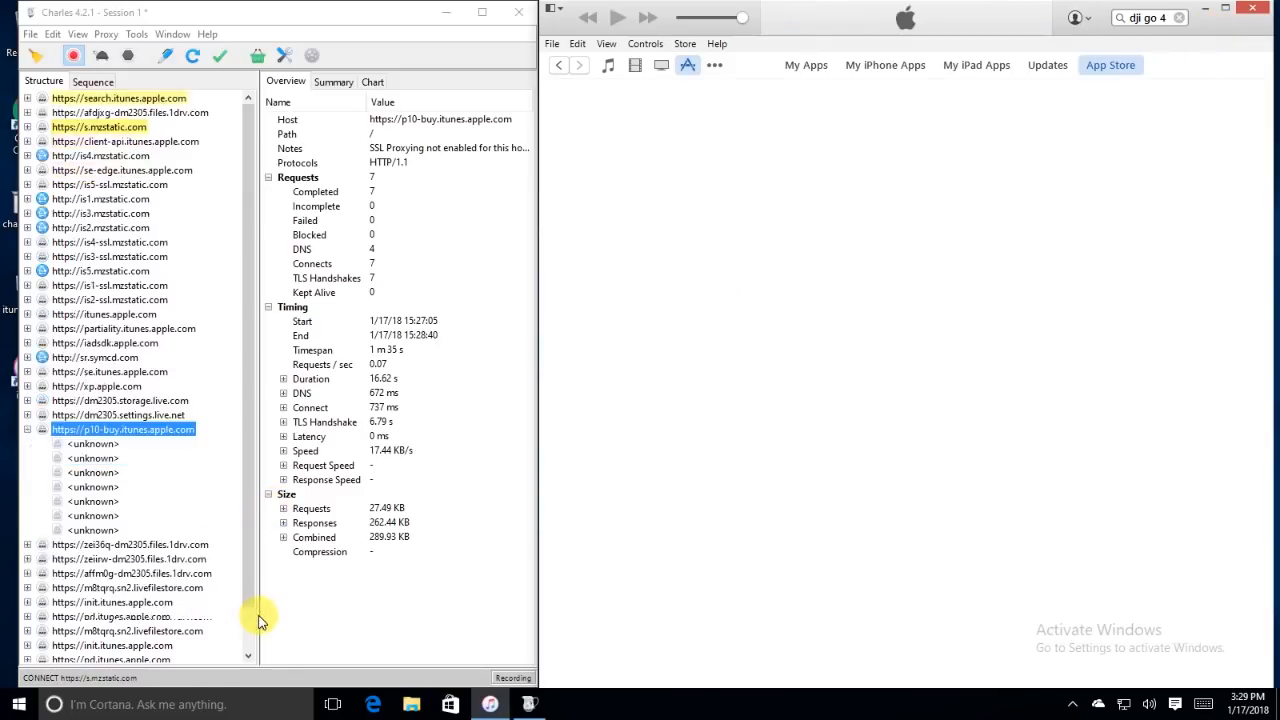
- Return to the dji go 4 results and download DJI GO 4 again
key(Return)
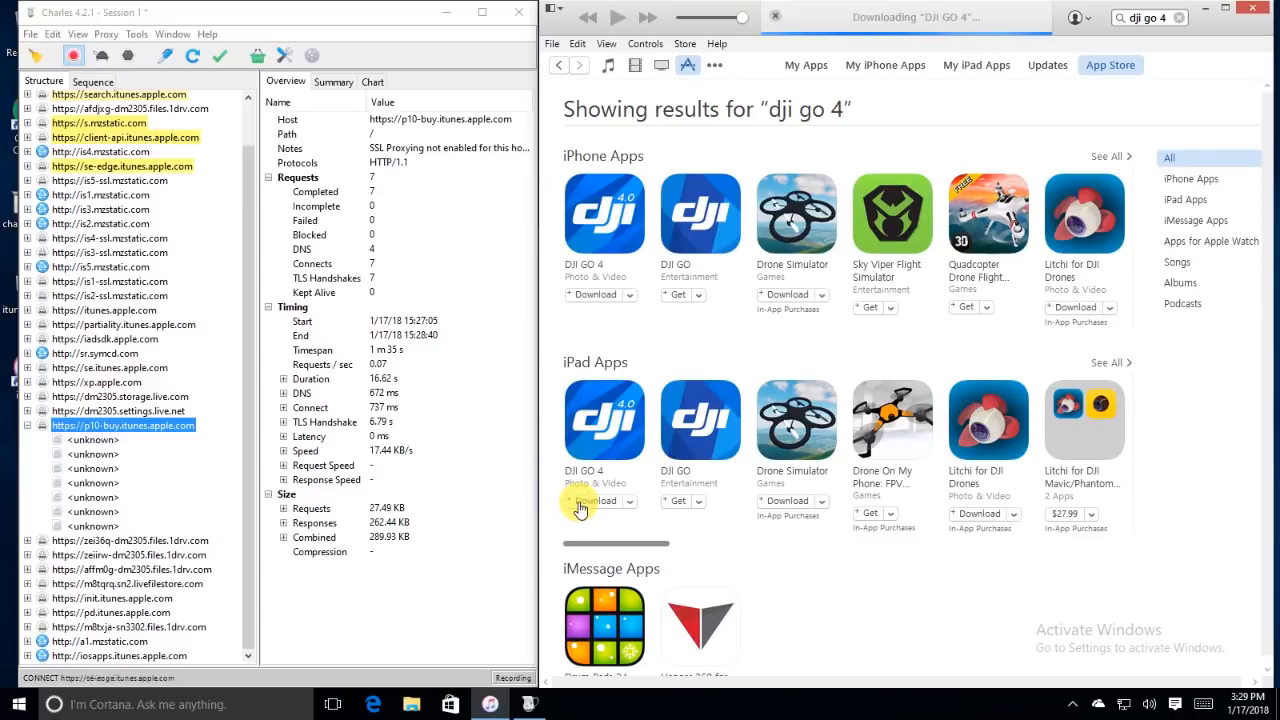
click(1183, 18)
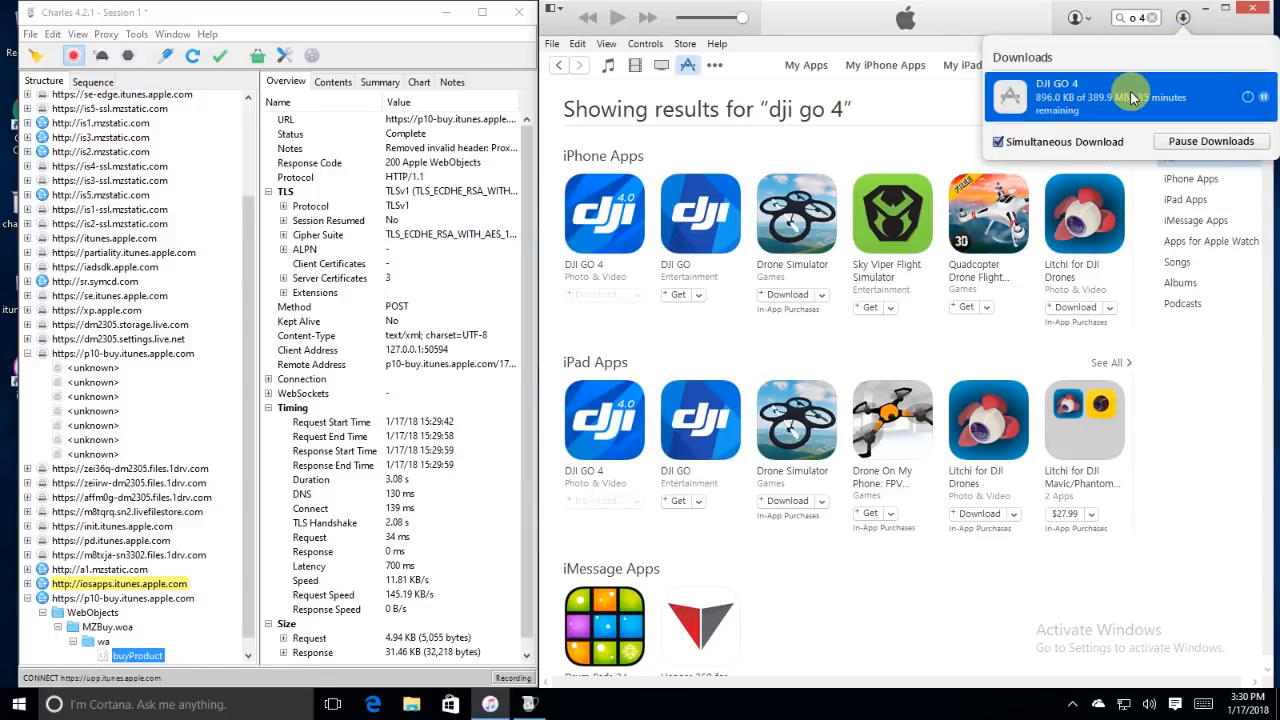
- Open the context actions for the captured buyProduct request under the p10-buy host
click(1211, 140)
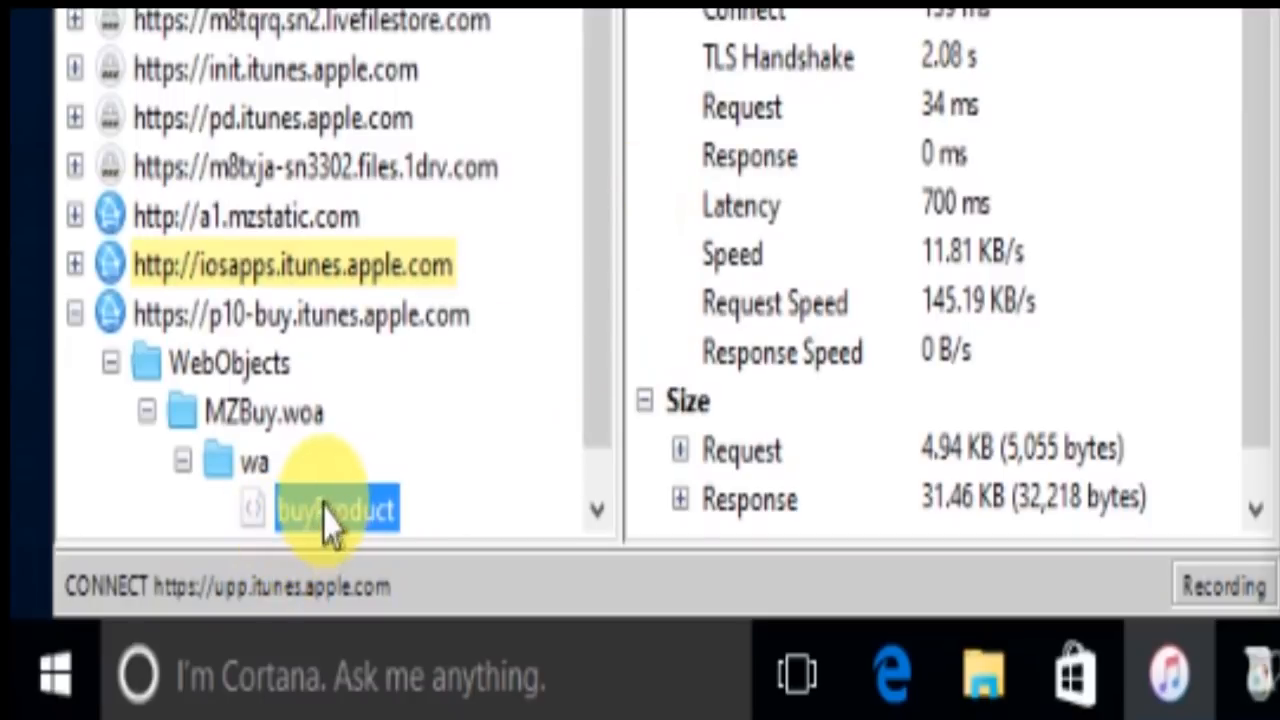
scroll(down, 3)
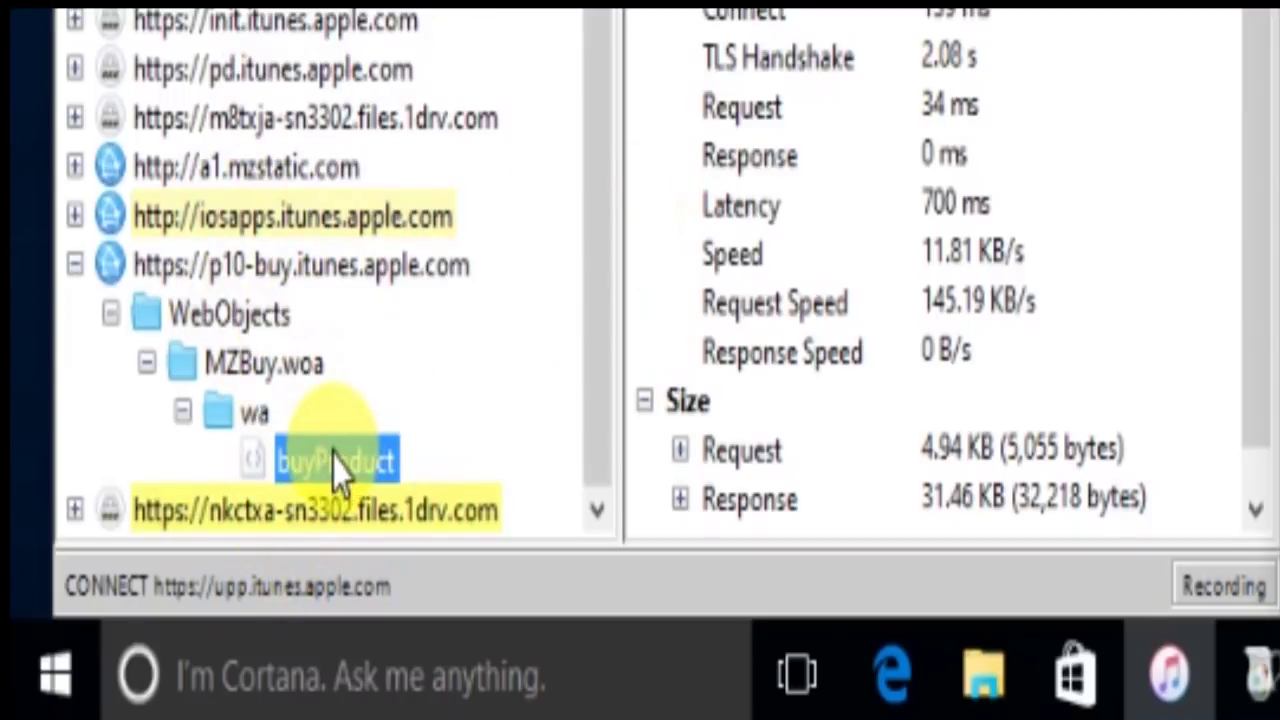
right_click(335, 460)
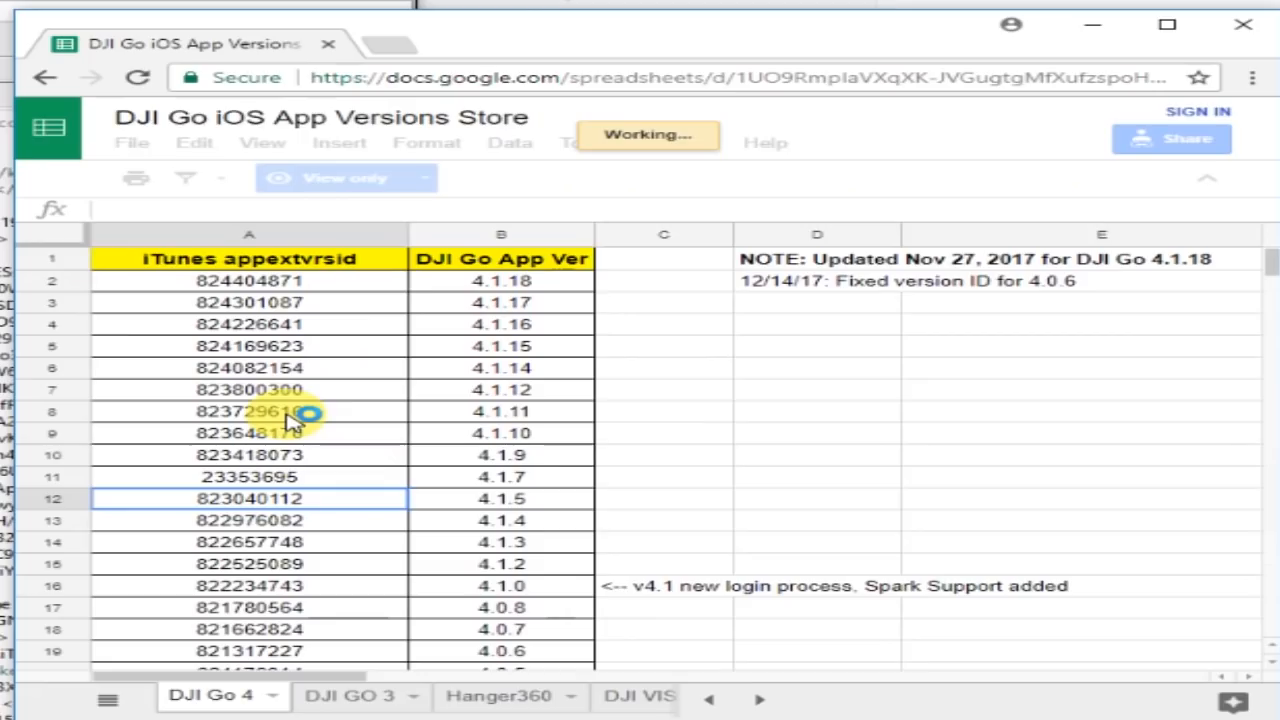
mouse_move(393, 362)
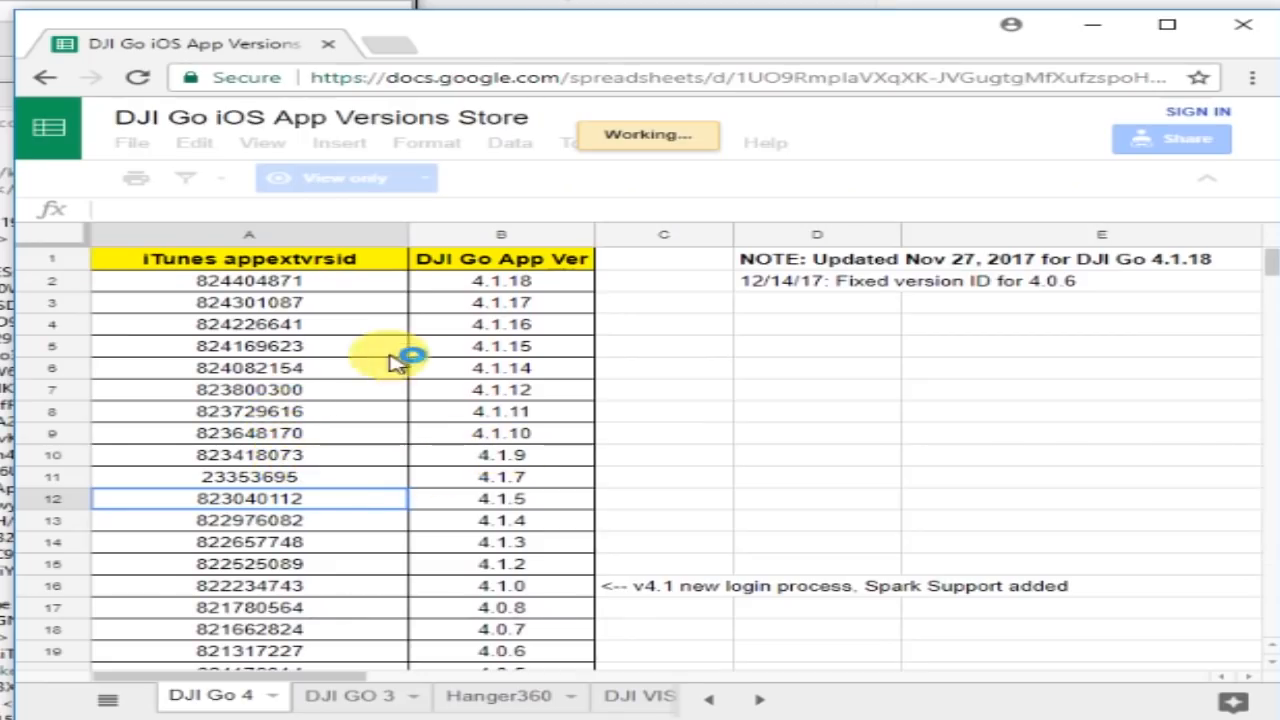
mouse_move(248, 607)
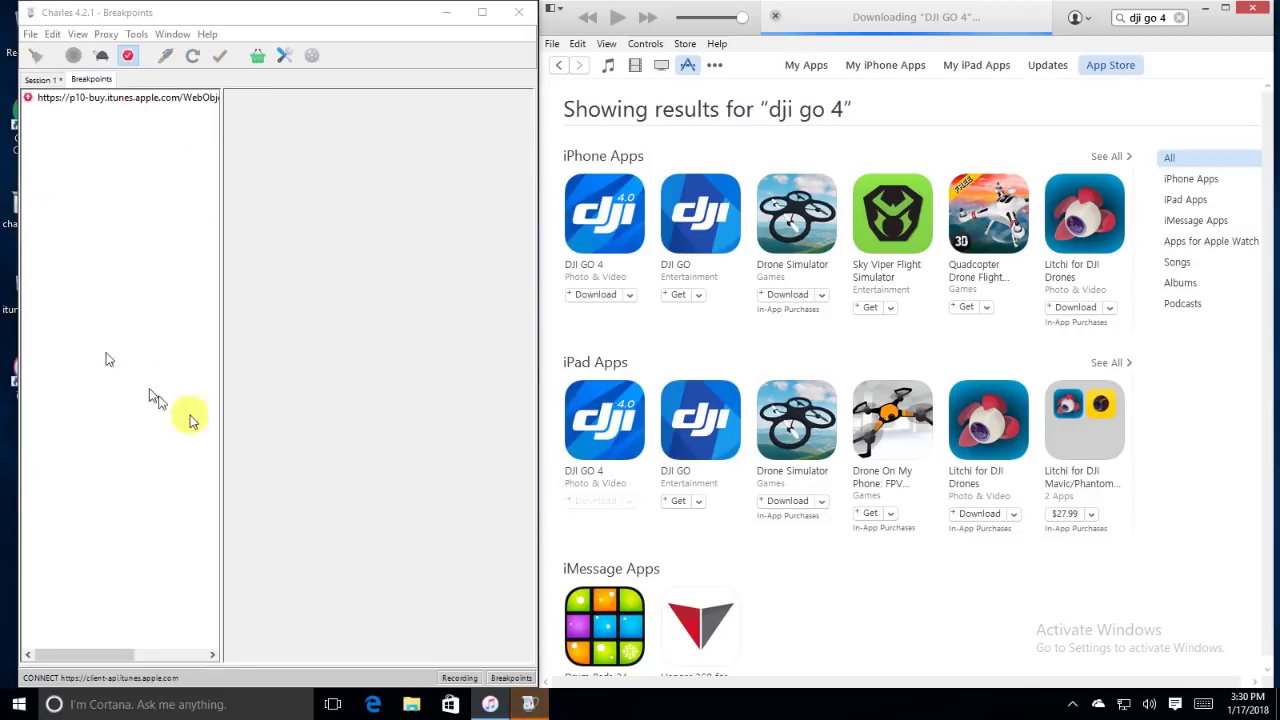
- Review the intercepted p10-buy buyProduct request's editable parameters in Charles
click(120, 97)
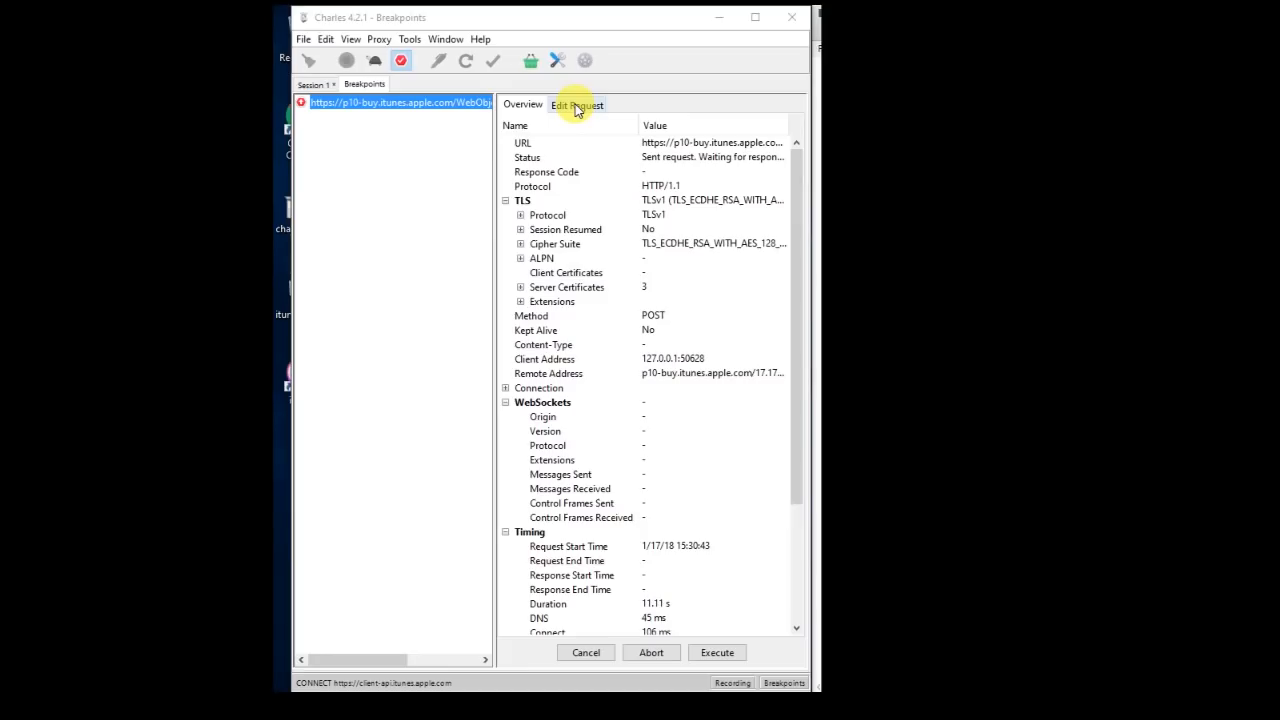
click(577, 104)
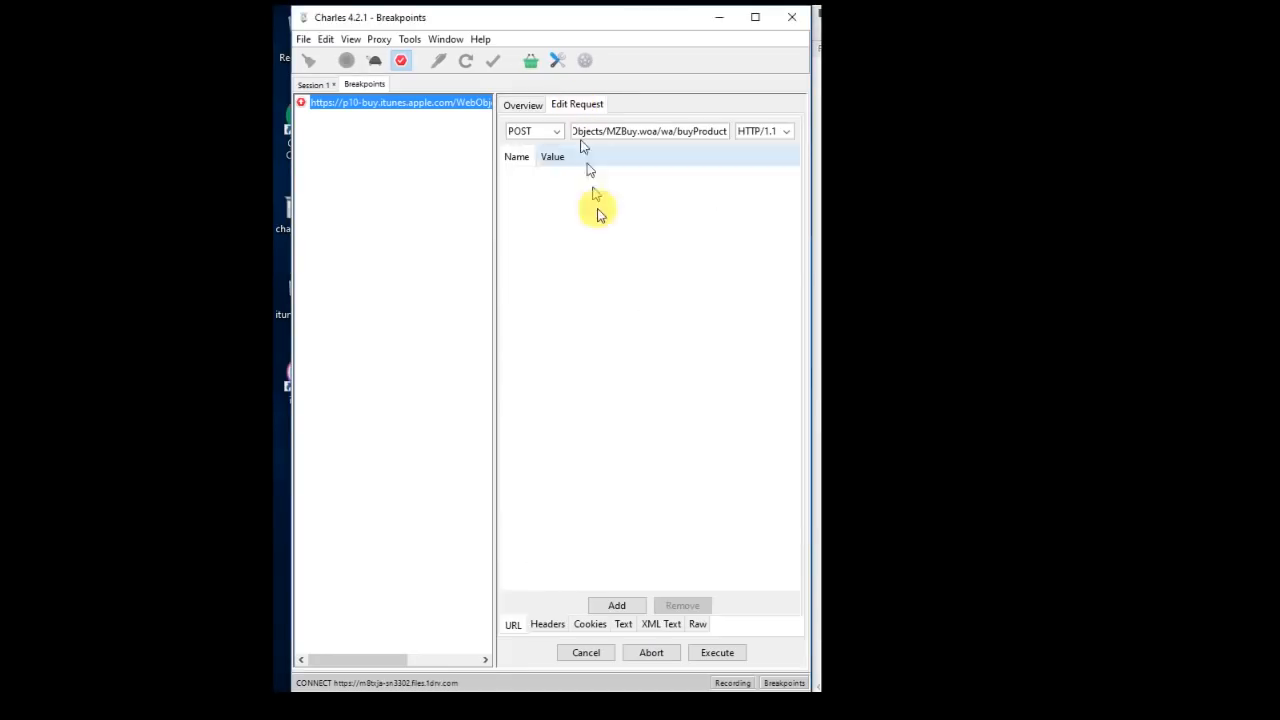
click(660, 624)
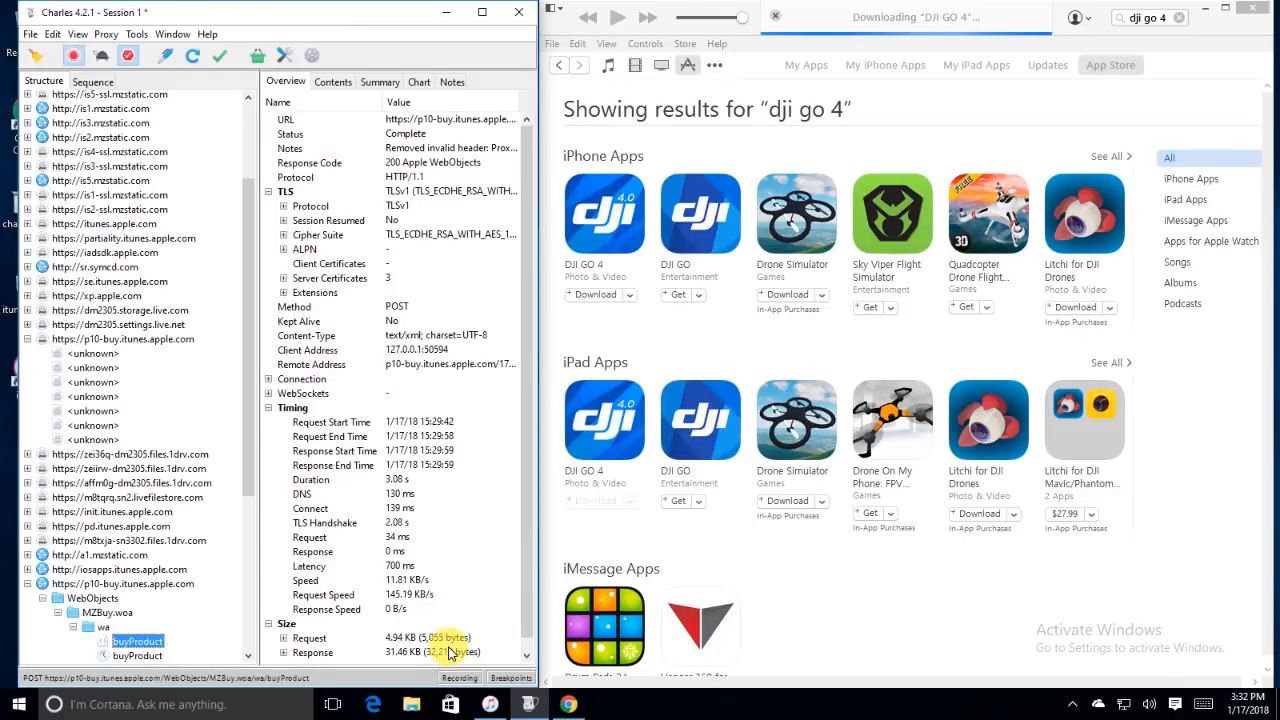
- Execute the second intercepted response unchanged and watch DJI GO 4 download in iTunes
click(510, 677)
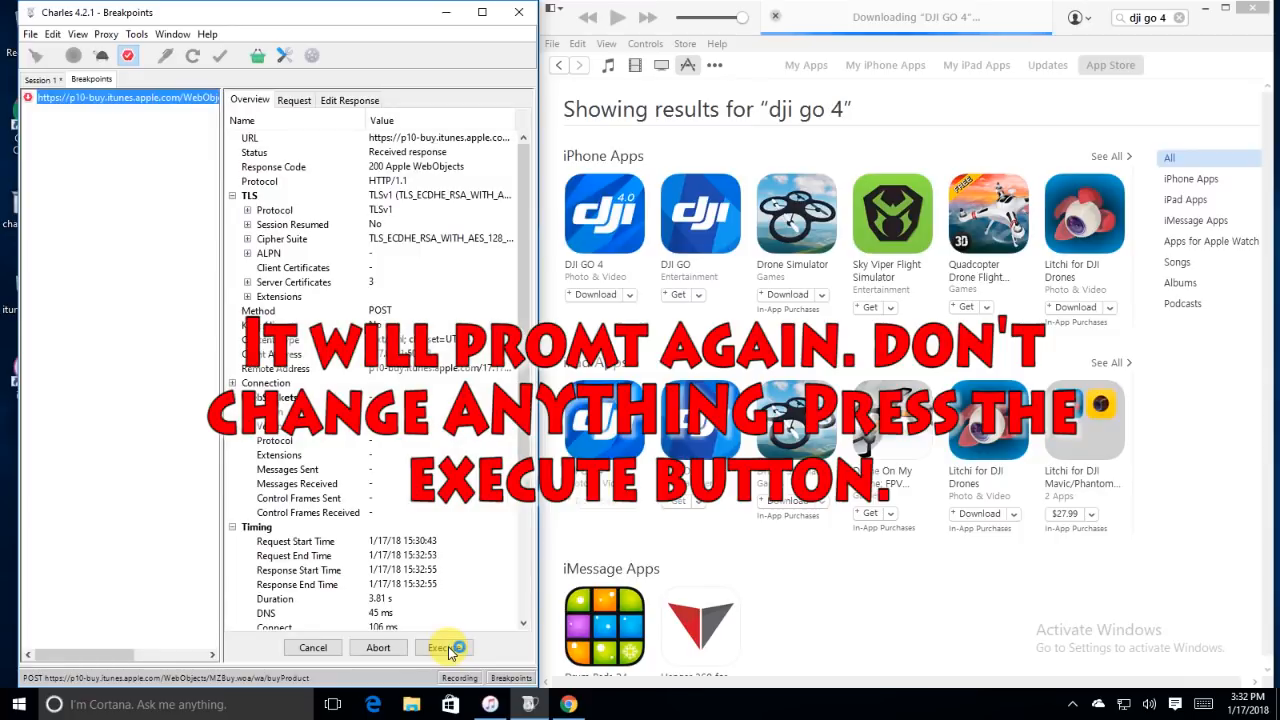
click(443, 647)
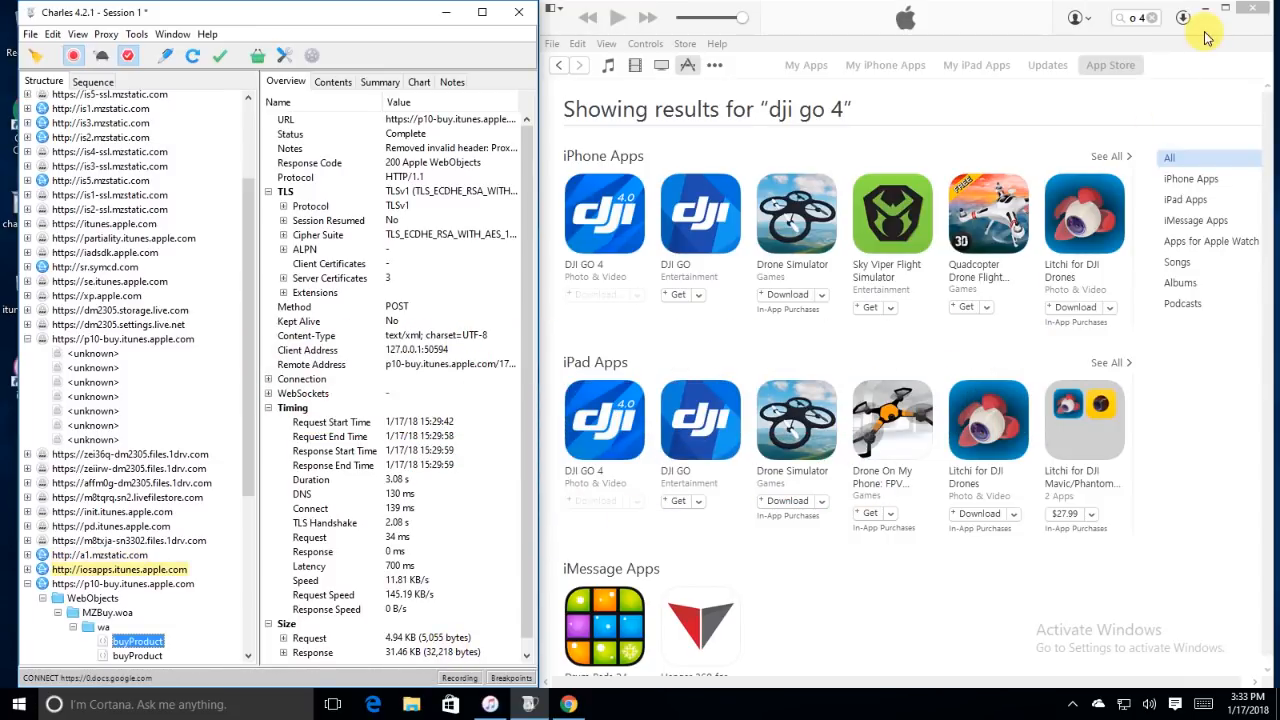
click(1184, 18)
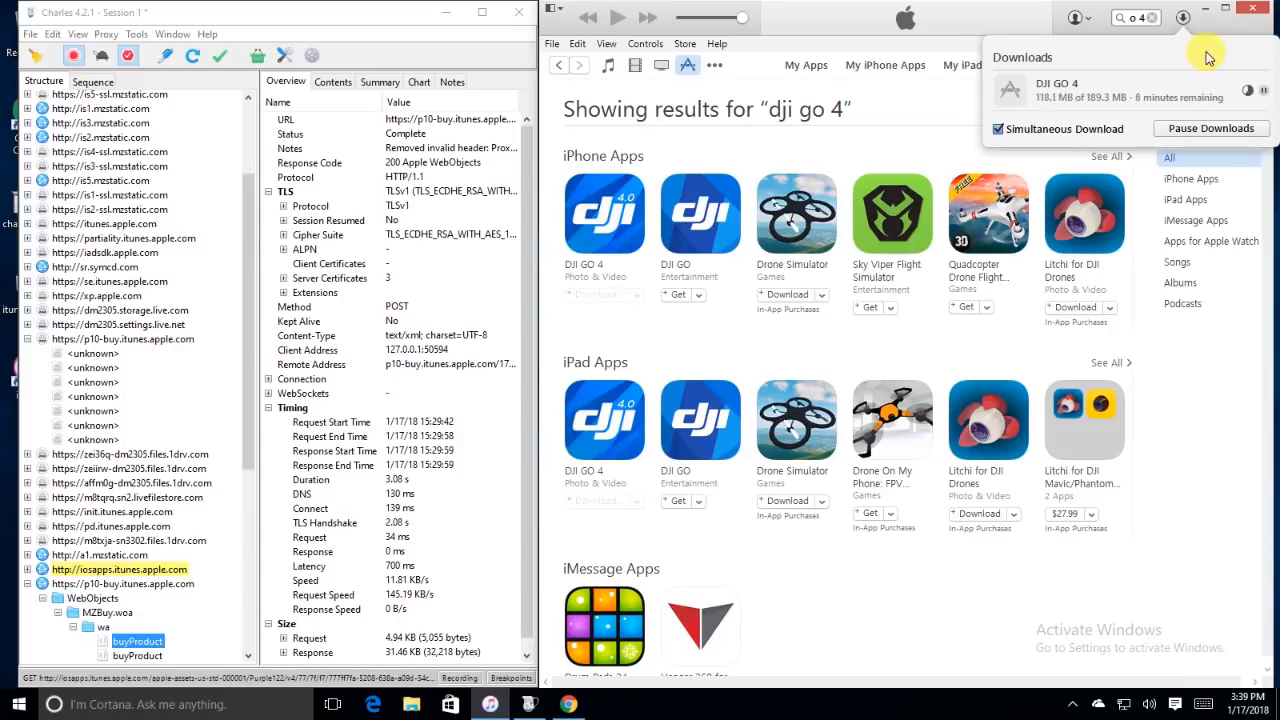
mouse_move(1152, 88)
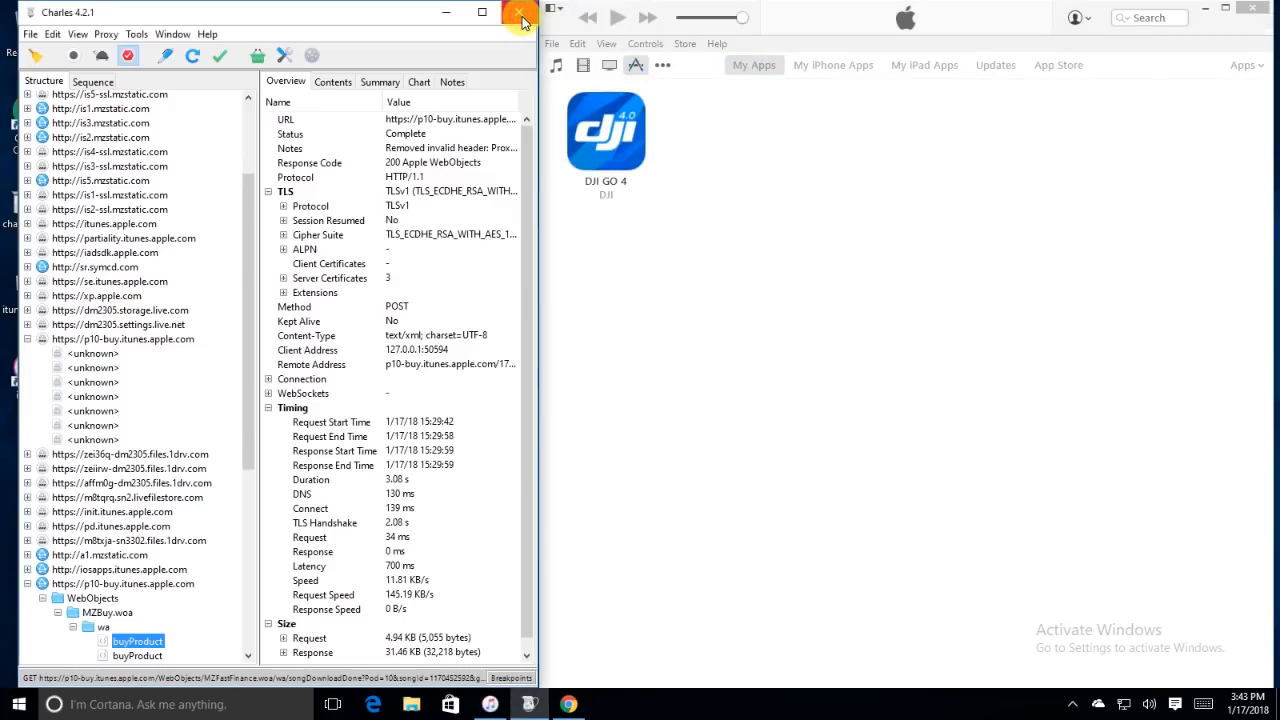
- Close Charles Proxy and check DJI GO 4's version number in Get Info
click(520, 12)
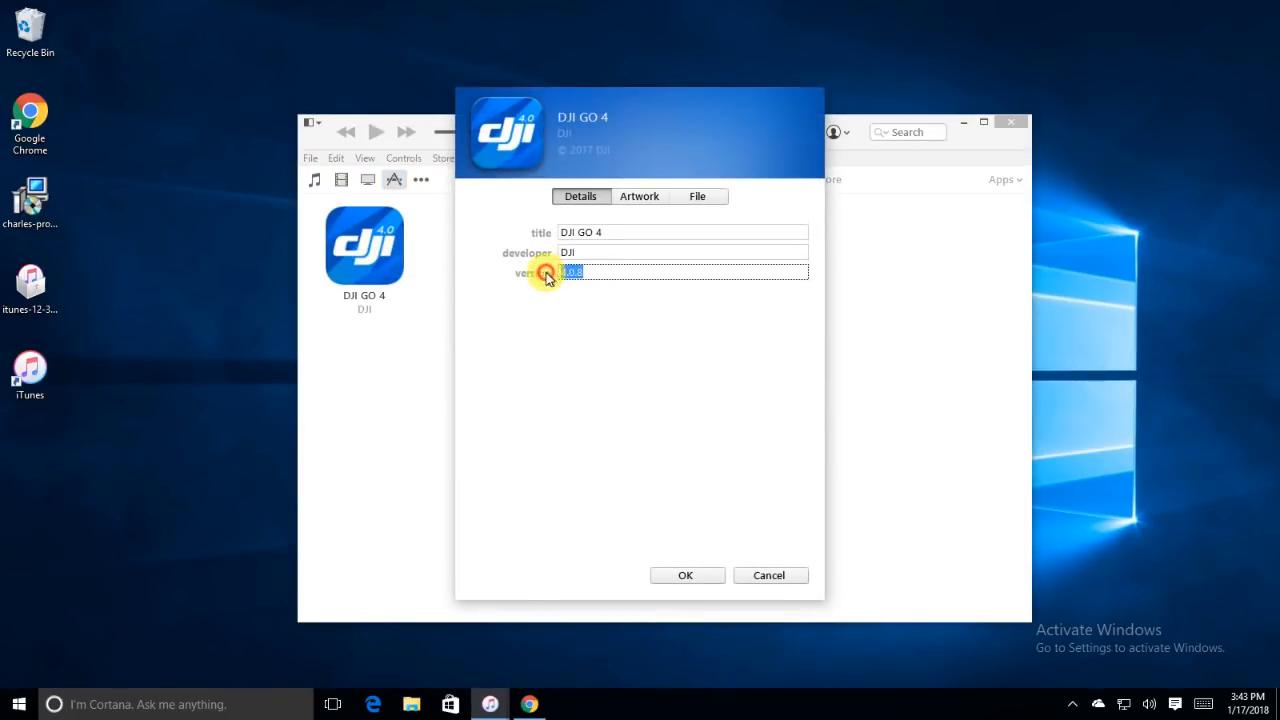
click(686, 575)
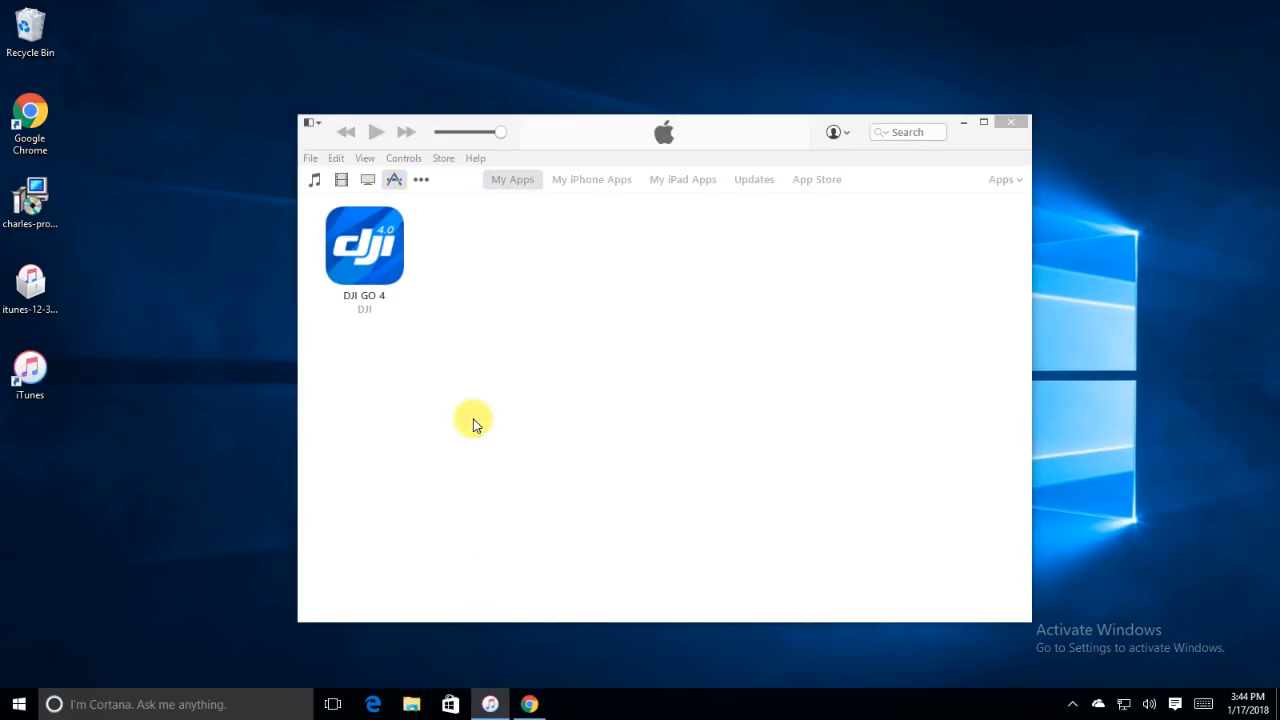
- Copy DJI GO 4 4.0.8 from iTunes Media > Mobile Applications to the desktop
click(411, 704)
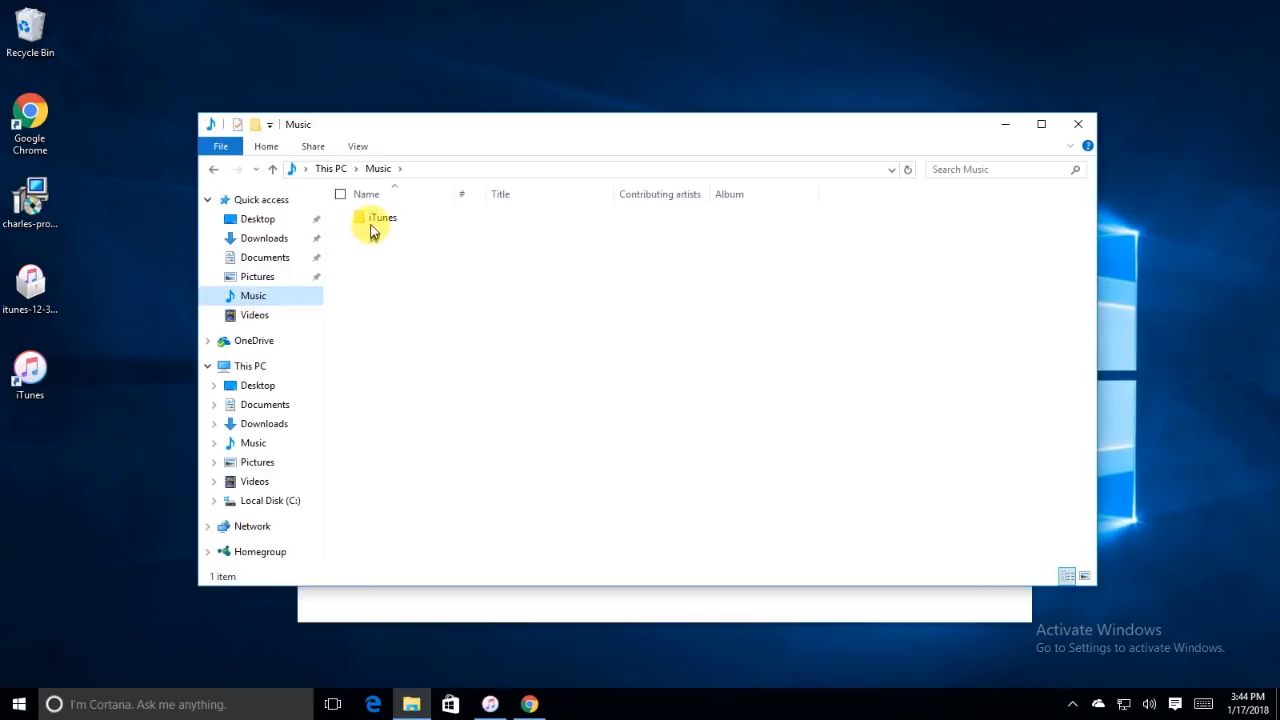
double_click(380, 217)
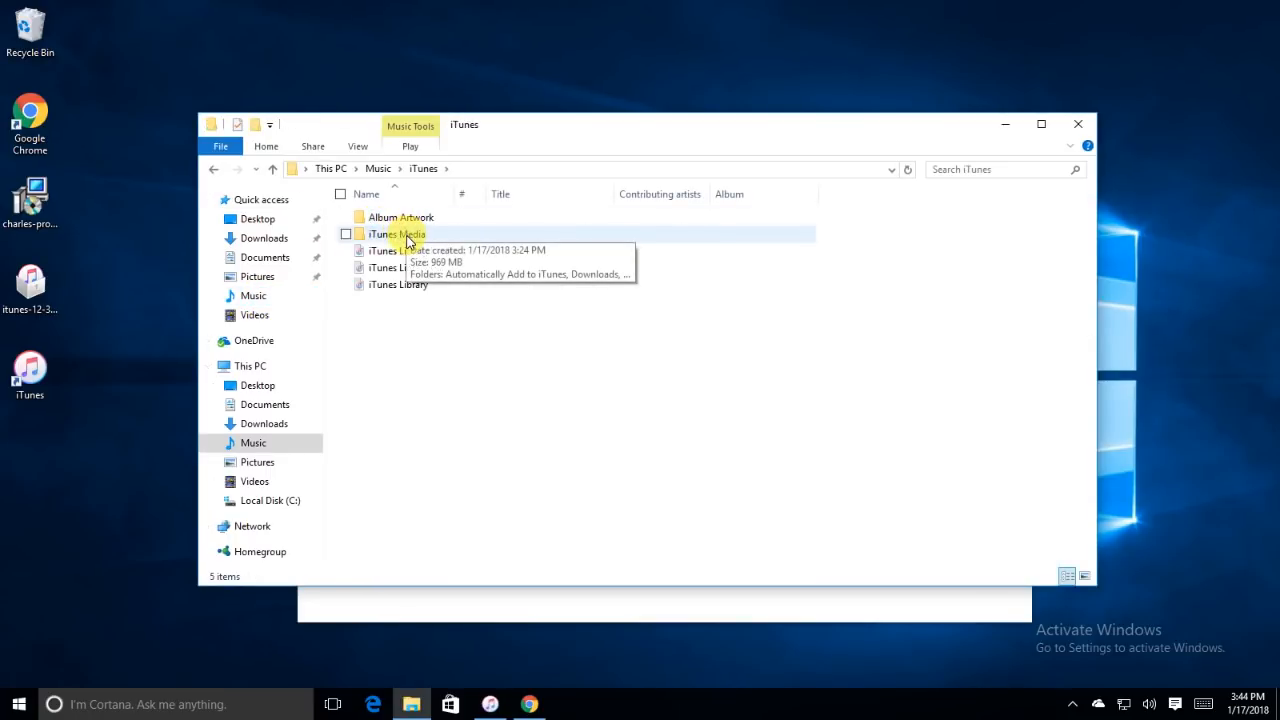
double_click(395, 234)
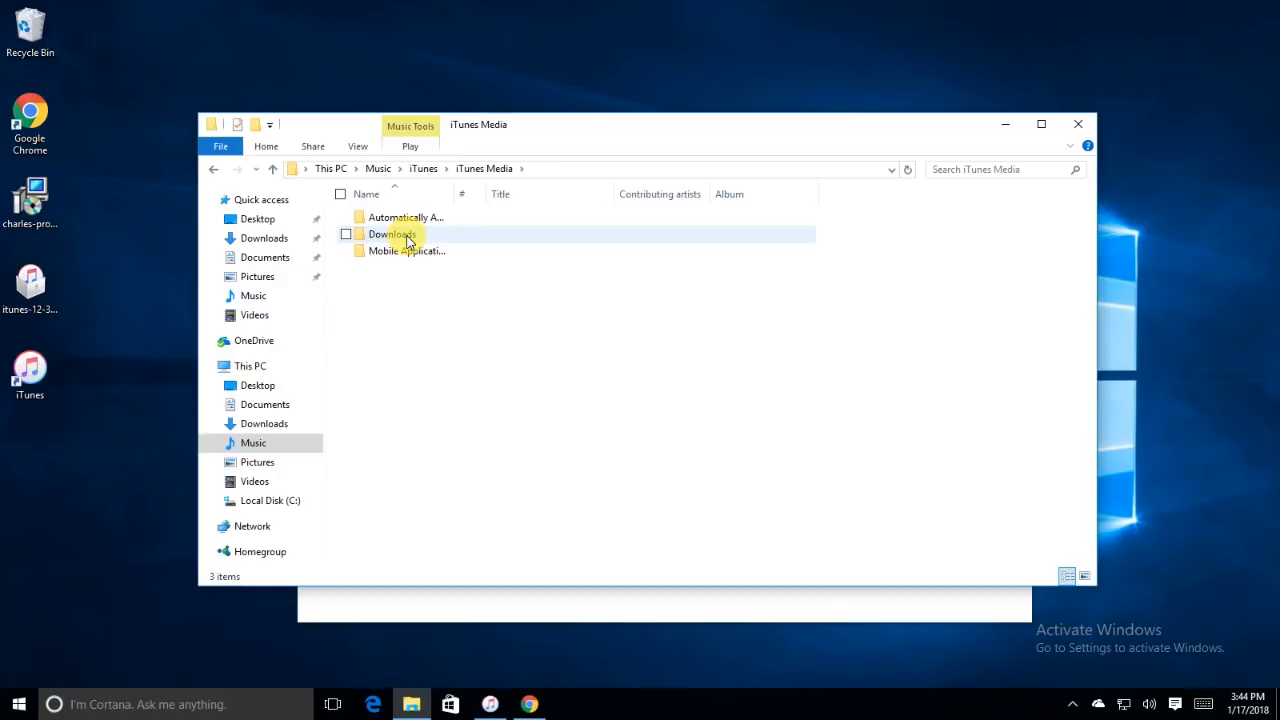
double_click(406, 250)
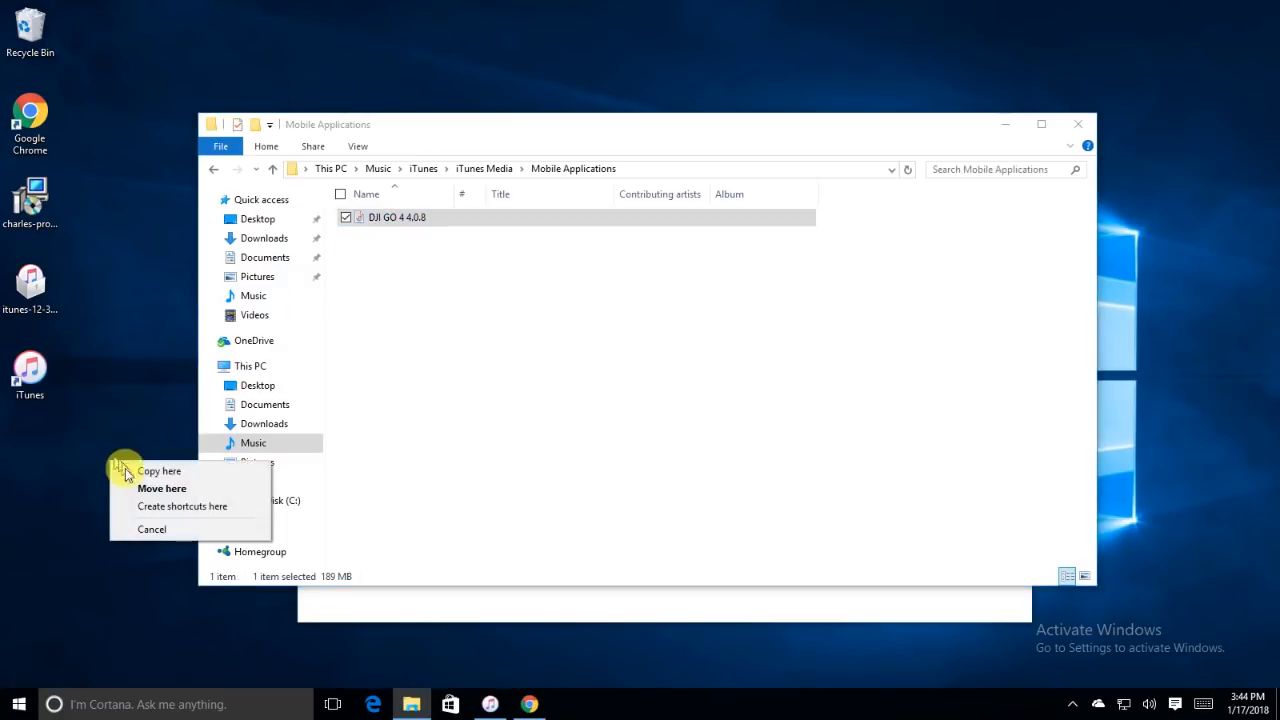
click(162, 488)
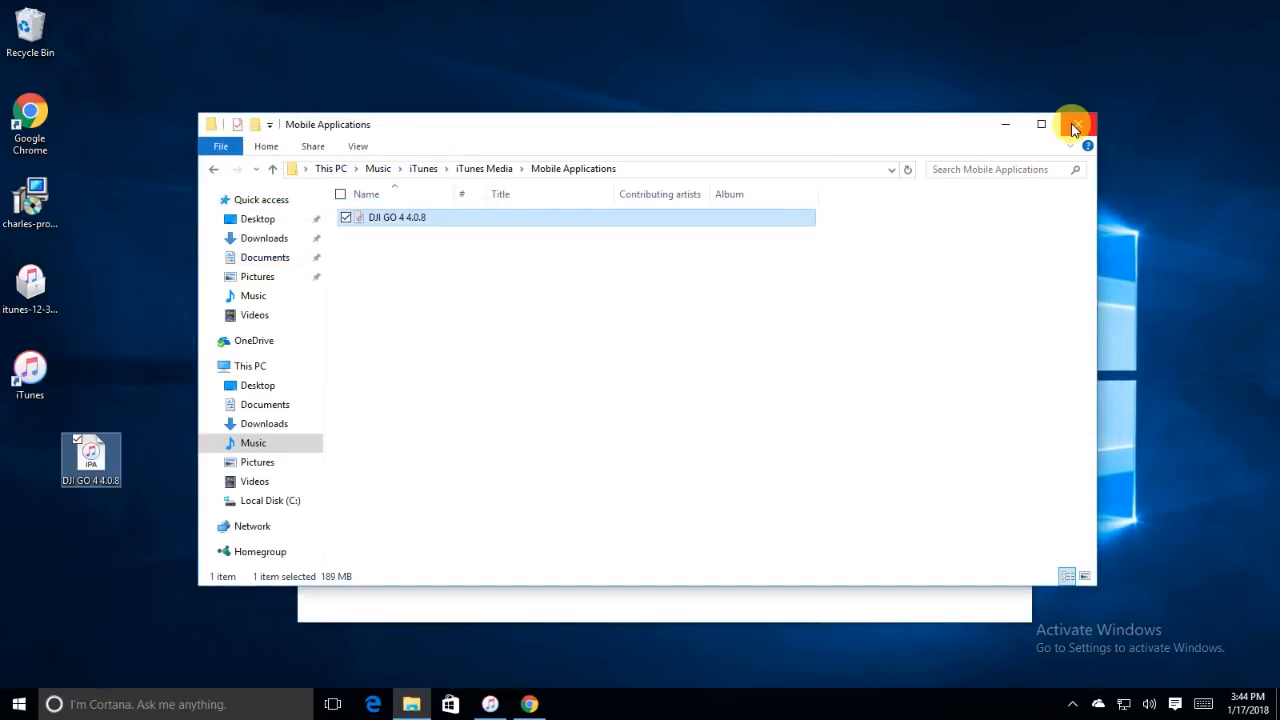
click(1075, 124)
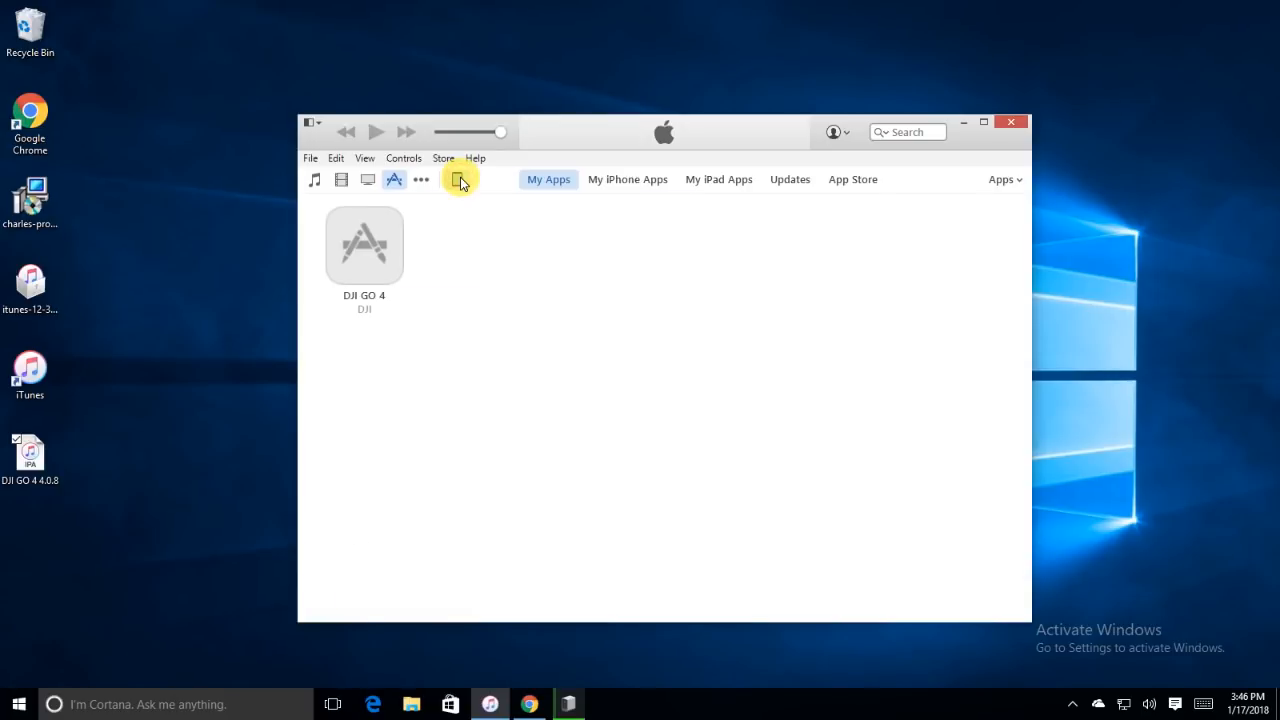
- Mark DJI GO 4 for installation under the iPad's Apps and apply
click(430, 179)
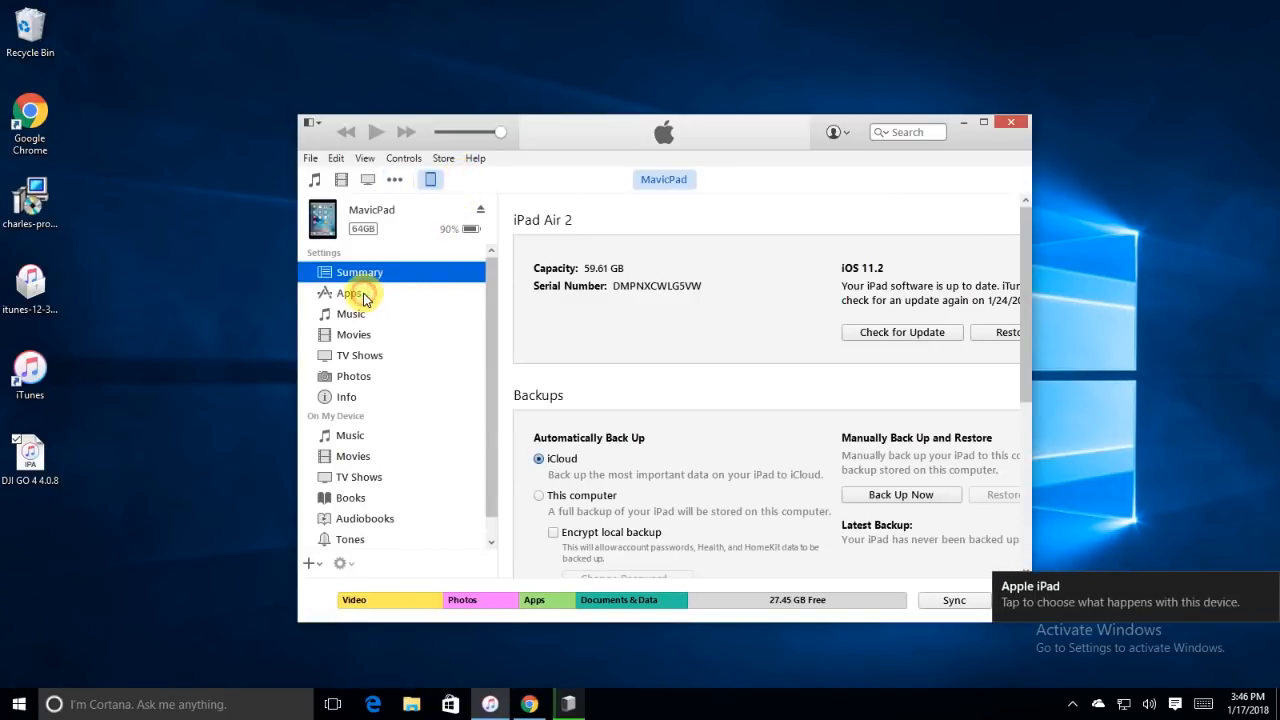
click(349, 292)
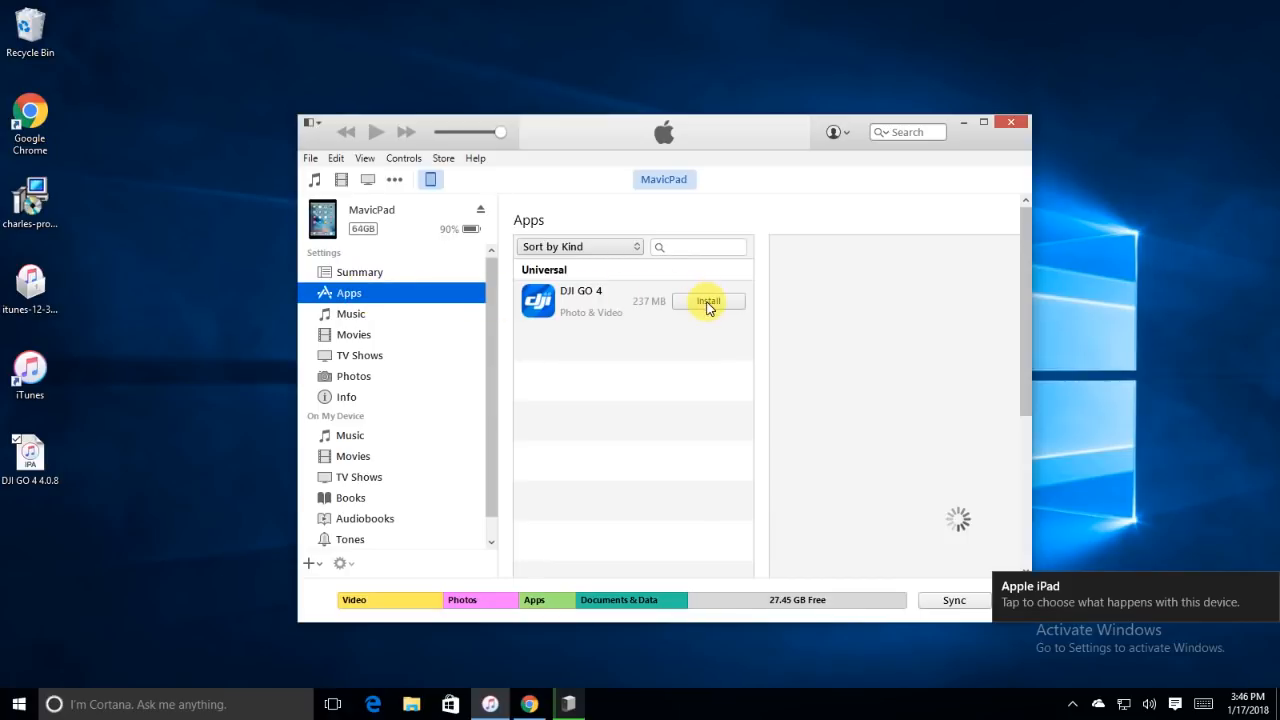
click(708, 301)
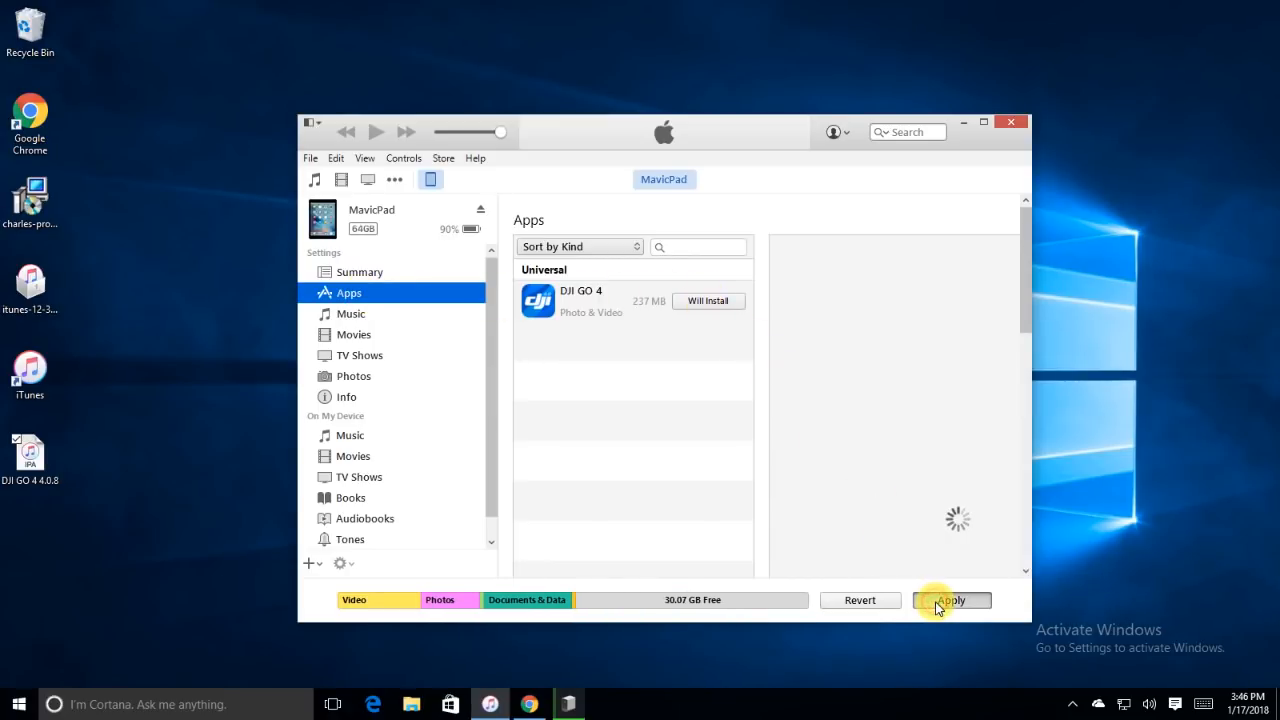
click(949, 600)
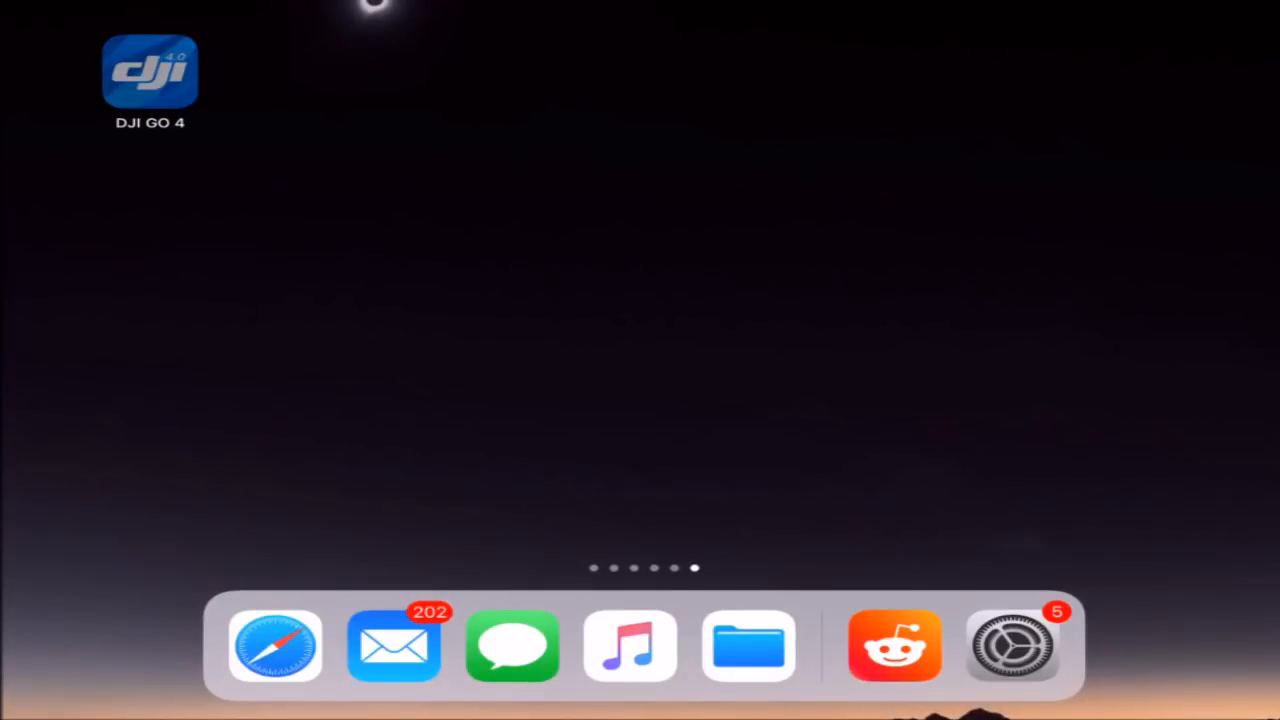
- Launch DJI GO 4, answer the location prompt, accept terms, and check version v4.0.8
click(149, 70)
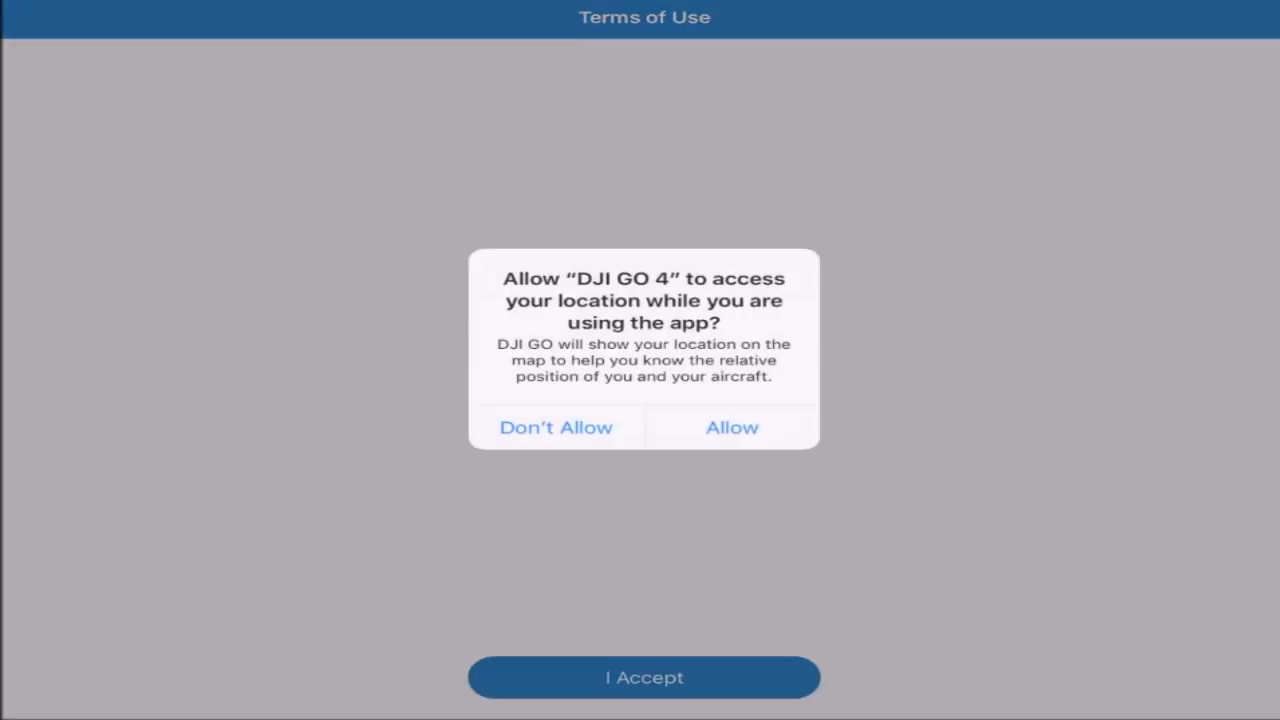
click(731, 427)
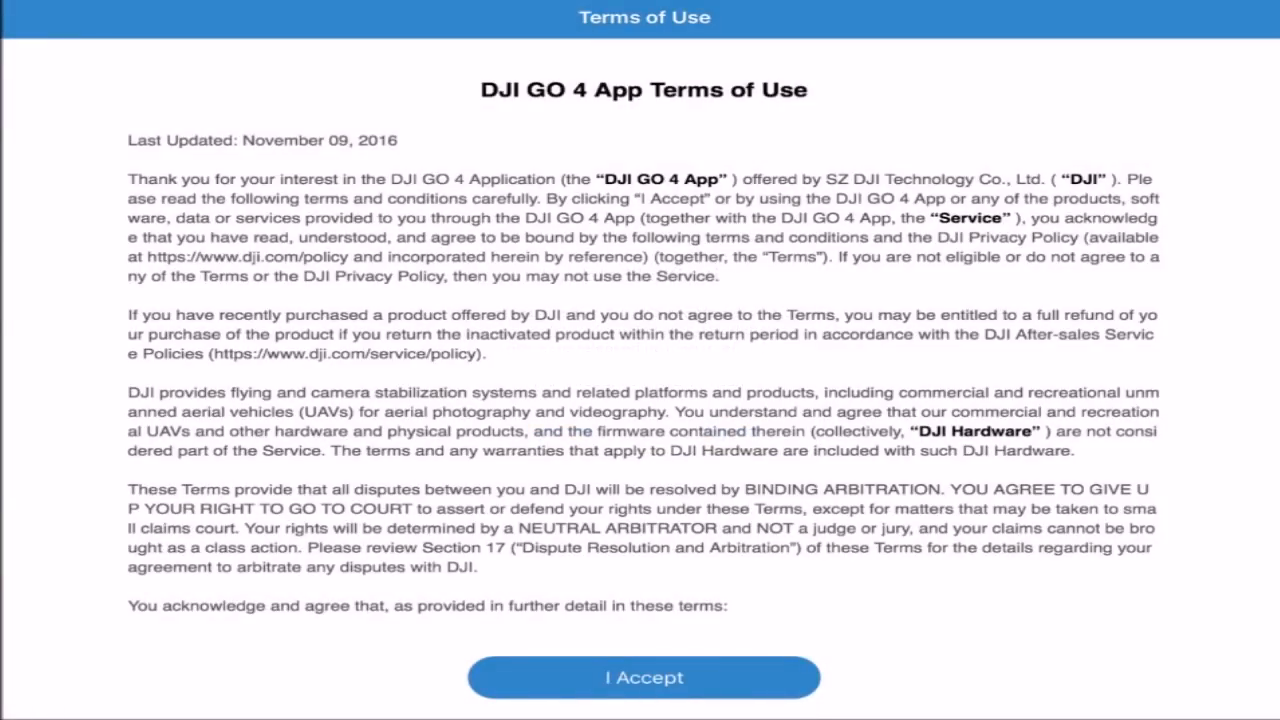
click(643, 677)
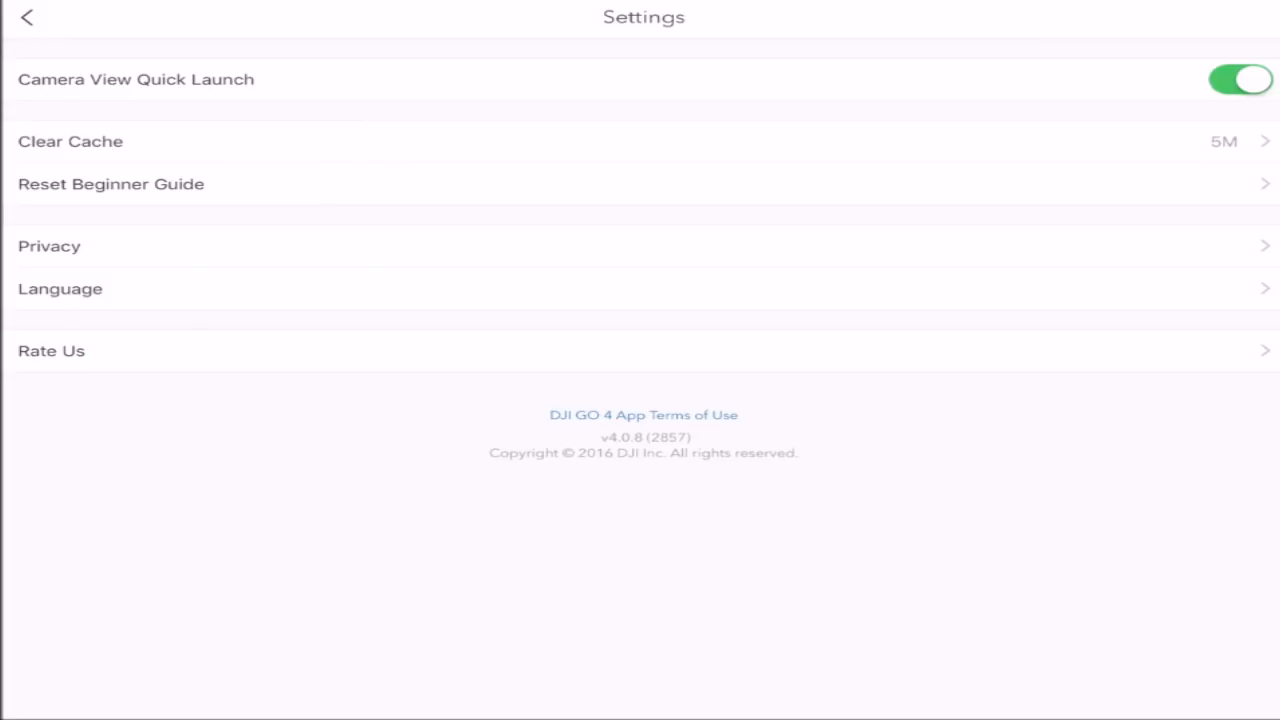
click(27, 17)
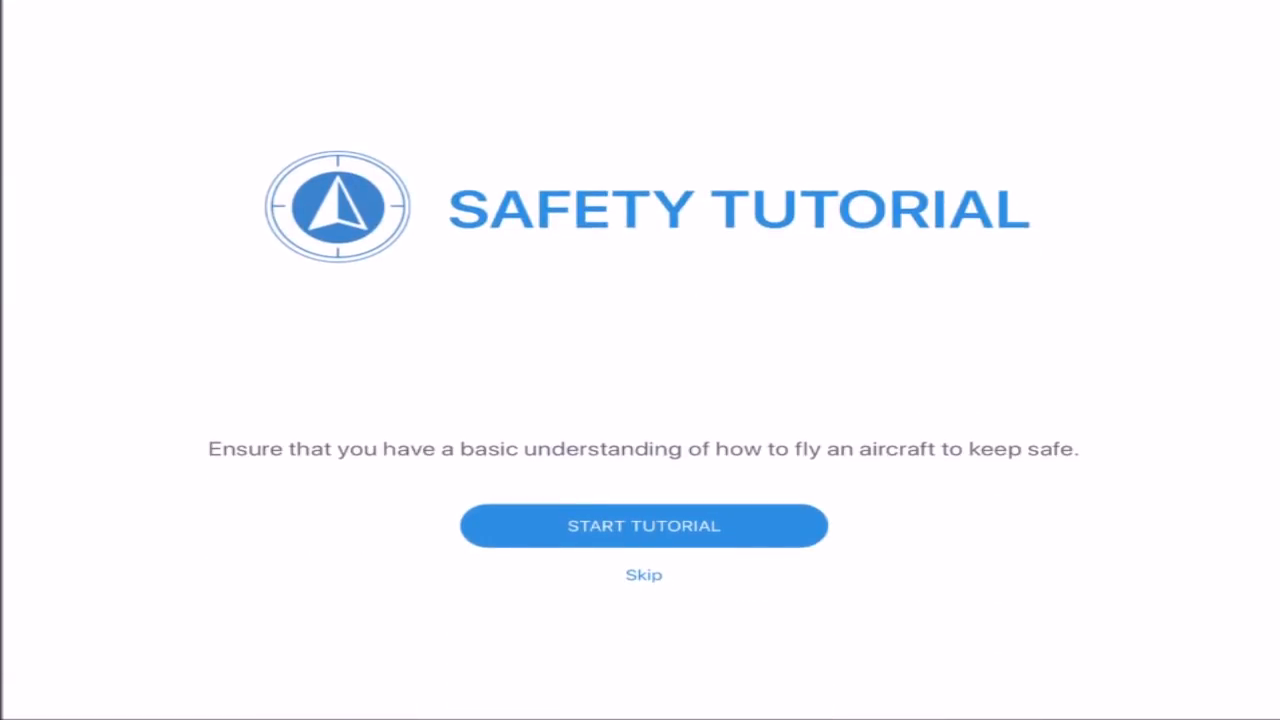
- Skip the Safety Tutorial to reach DJI GO 4's camera view
click(644, 574)
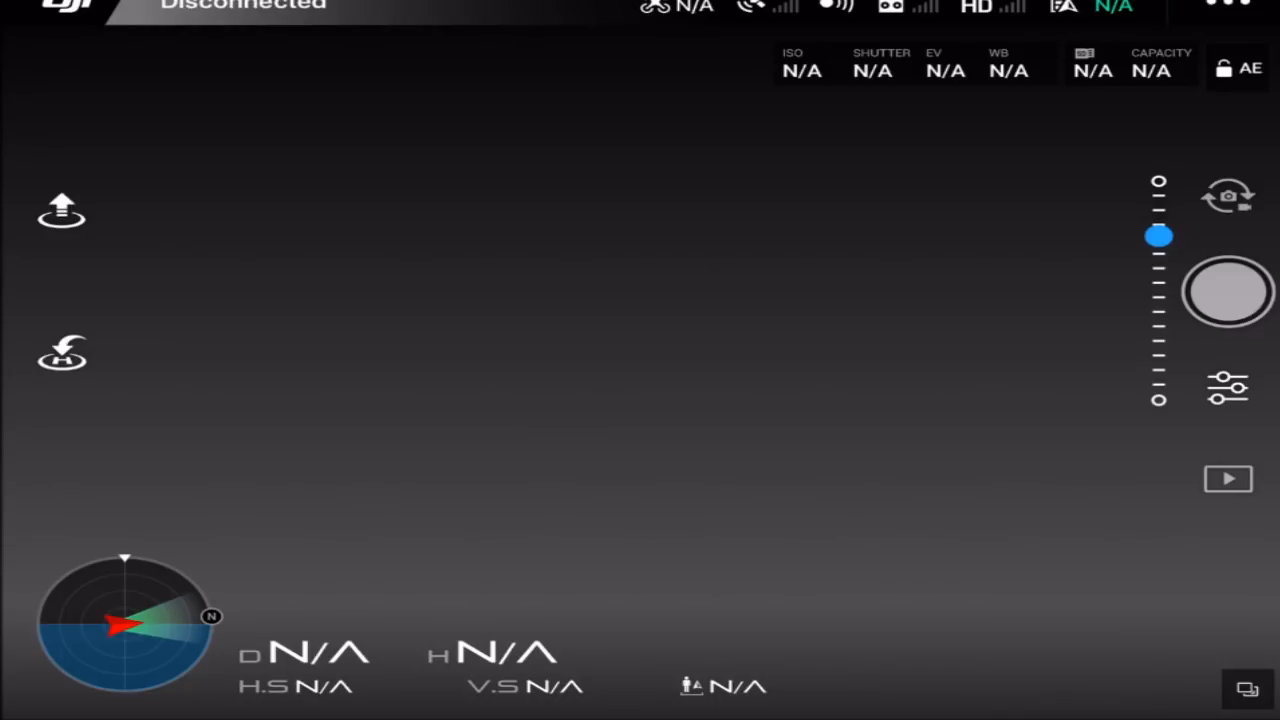